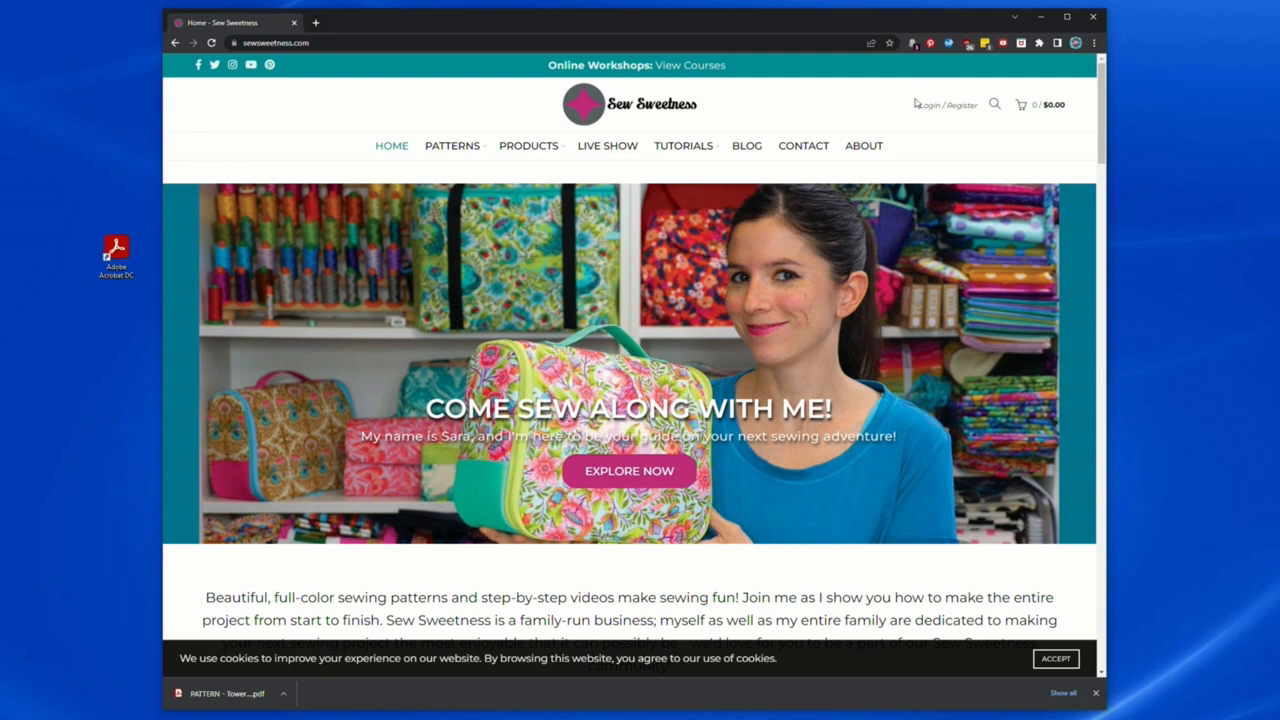
pyautogui.moveTo(933, 103)
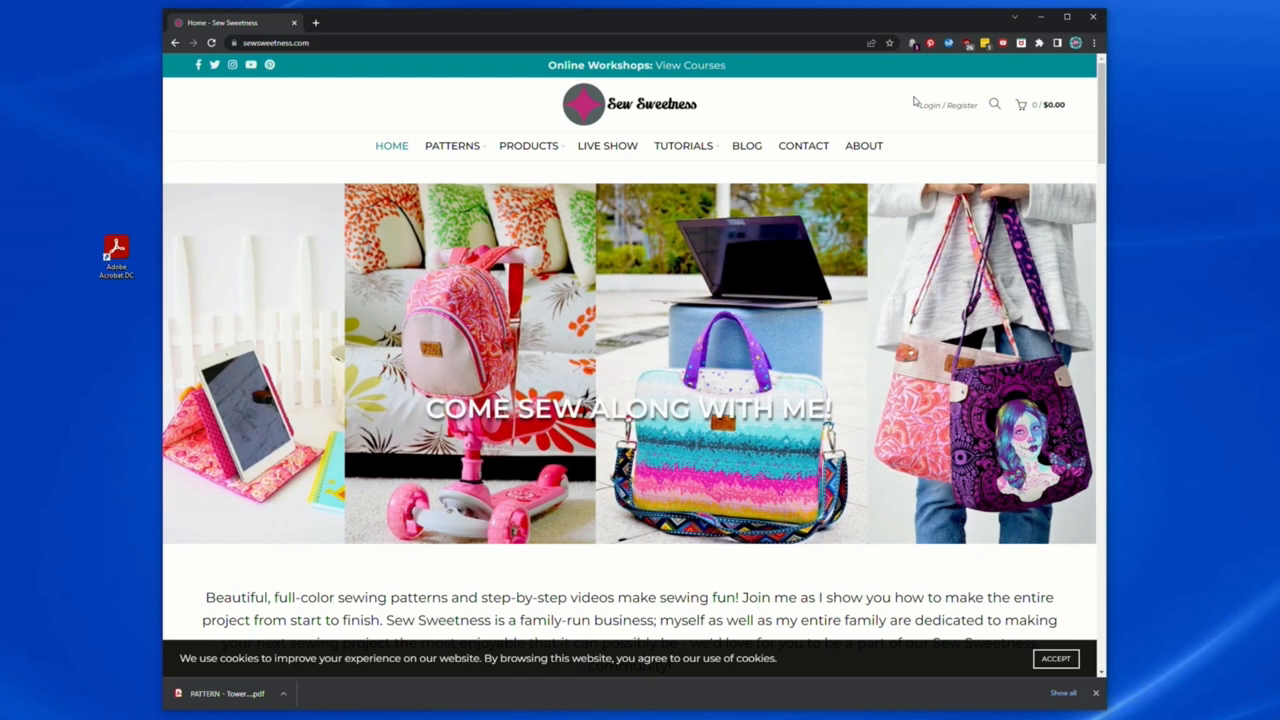
pyautogui.moveTo(705, 444)
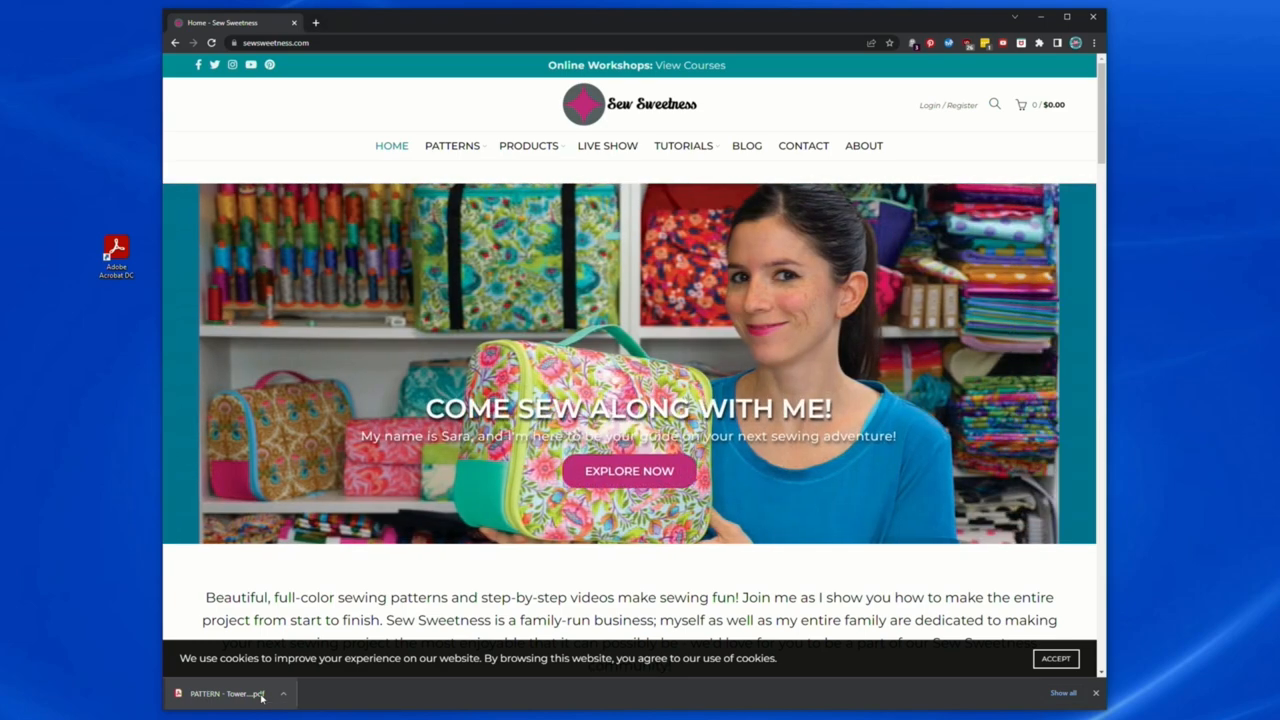
# Open the pattern PDF, then visit Acrobat Reader's download page, declining both McAfee offers, and close it
pyautogui.click(230, 693)
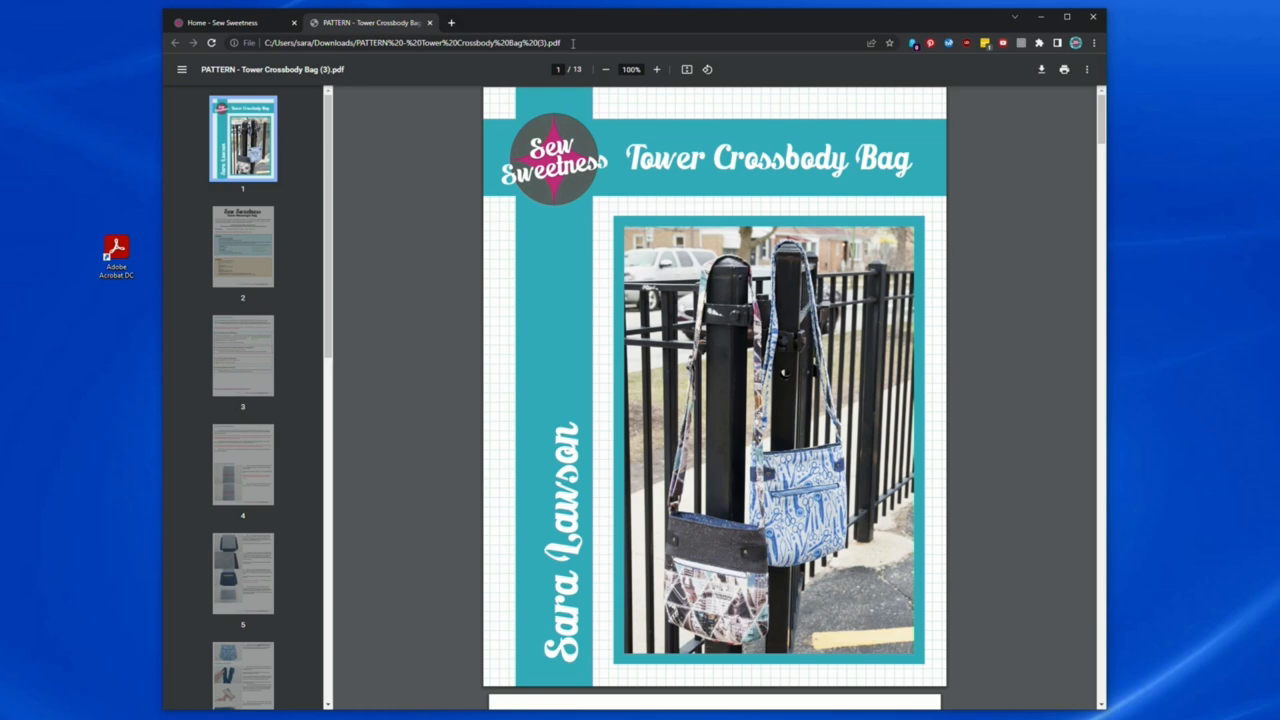
pyautogui.click(413, 42)
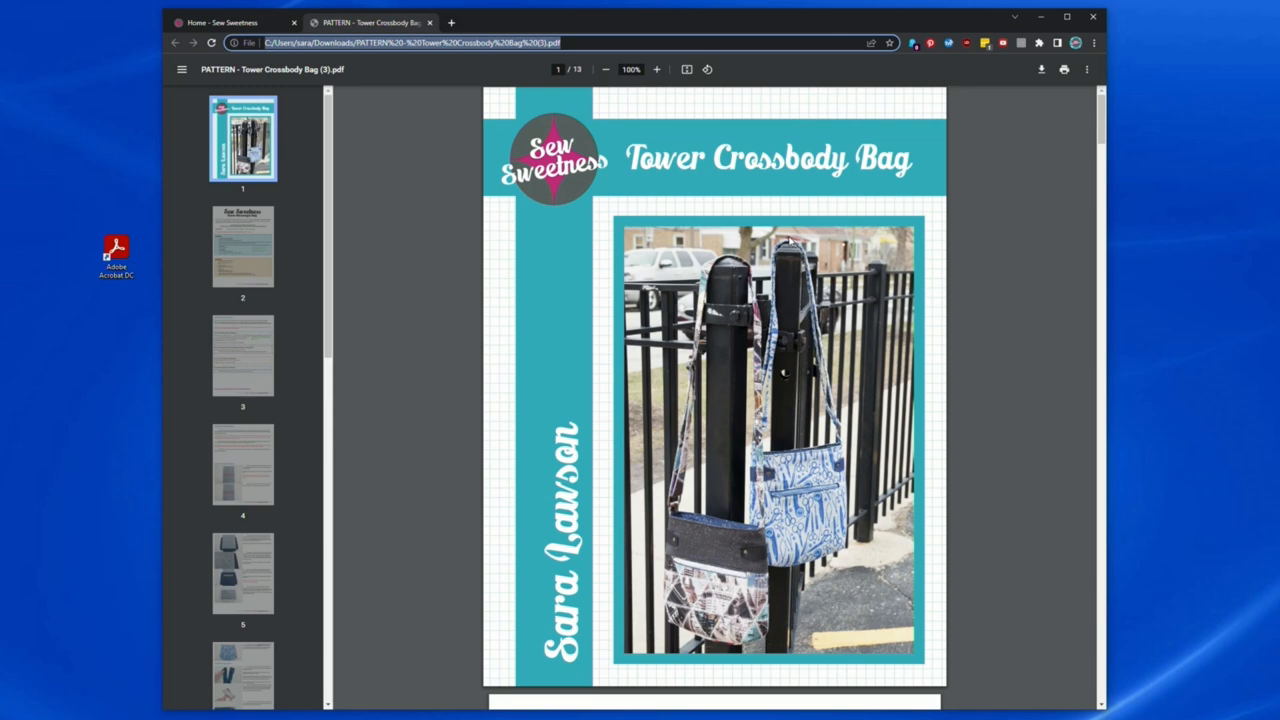
pyautogui.moveTo(518, 72)
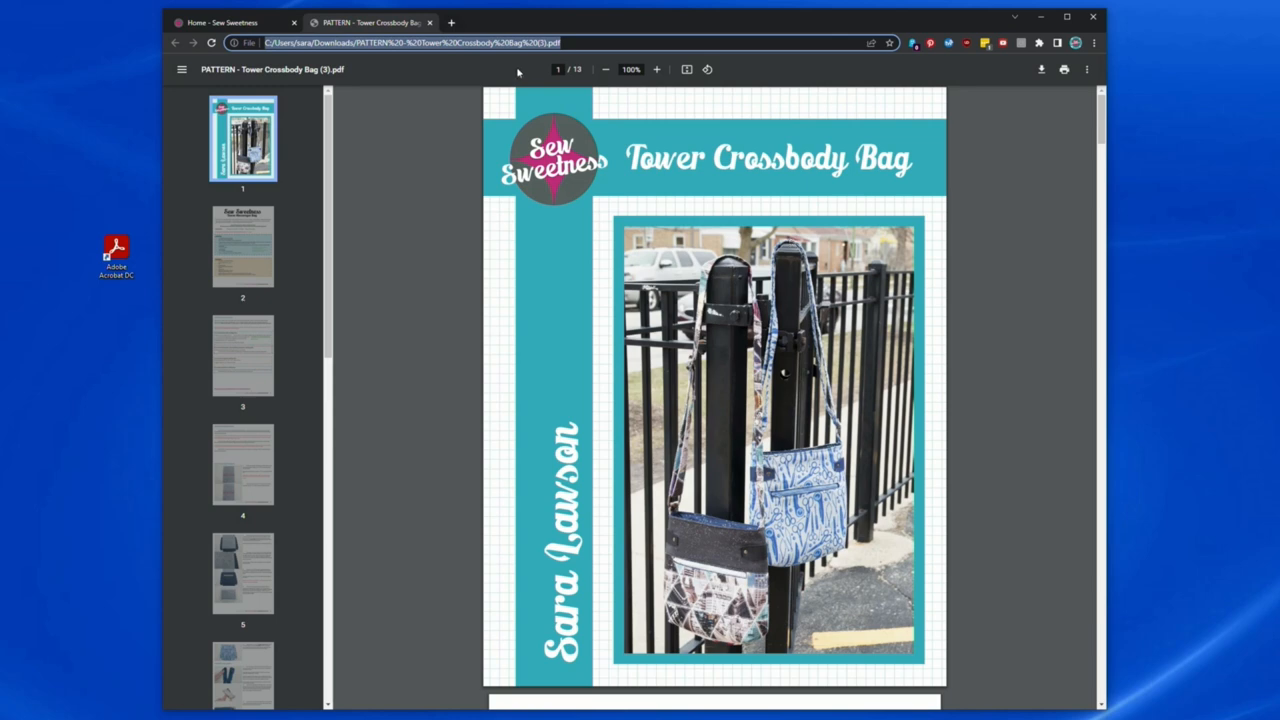
pyautogui.moveTo(370, 22)
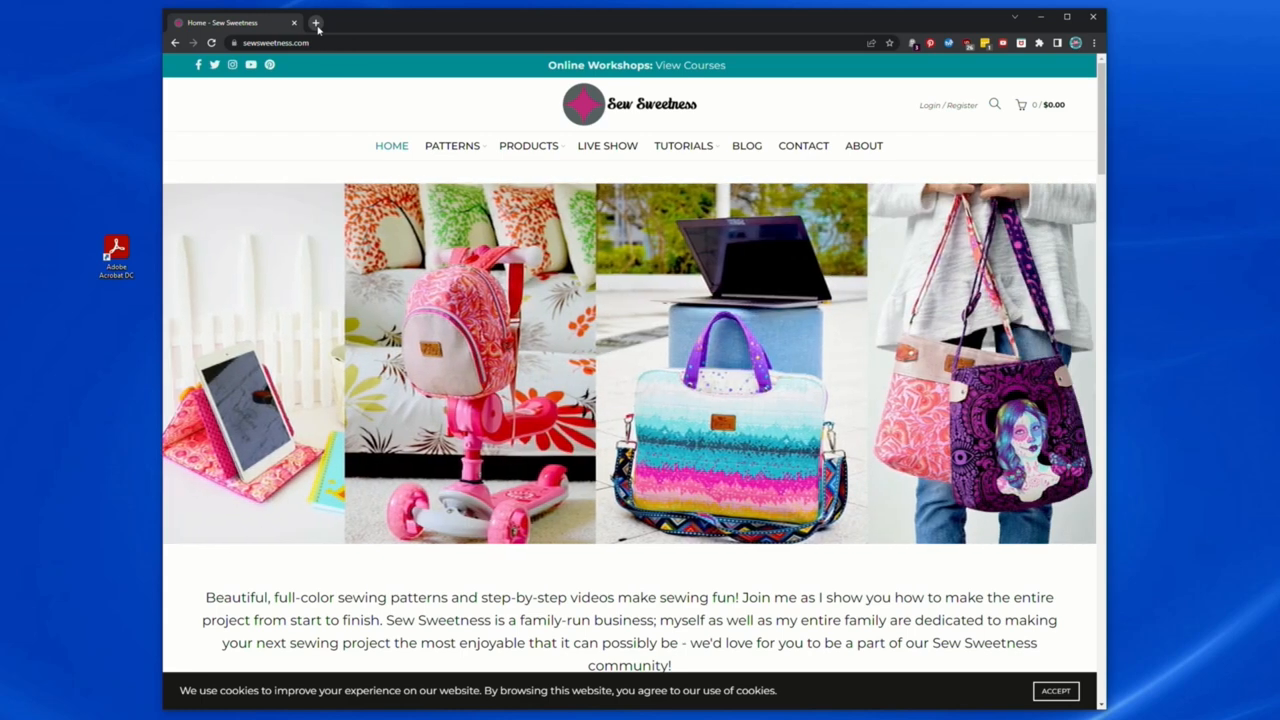
pyautogui.click(316, 22)
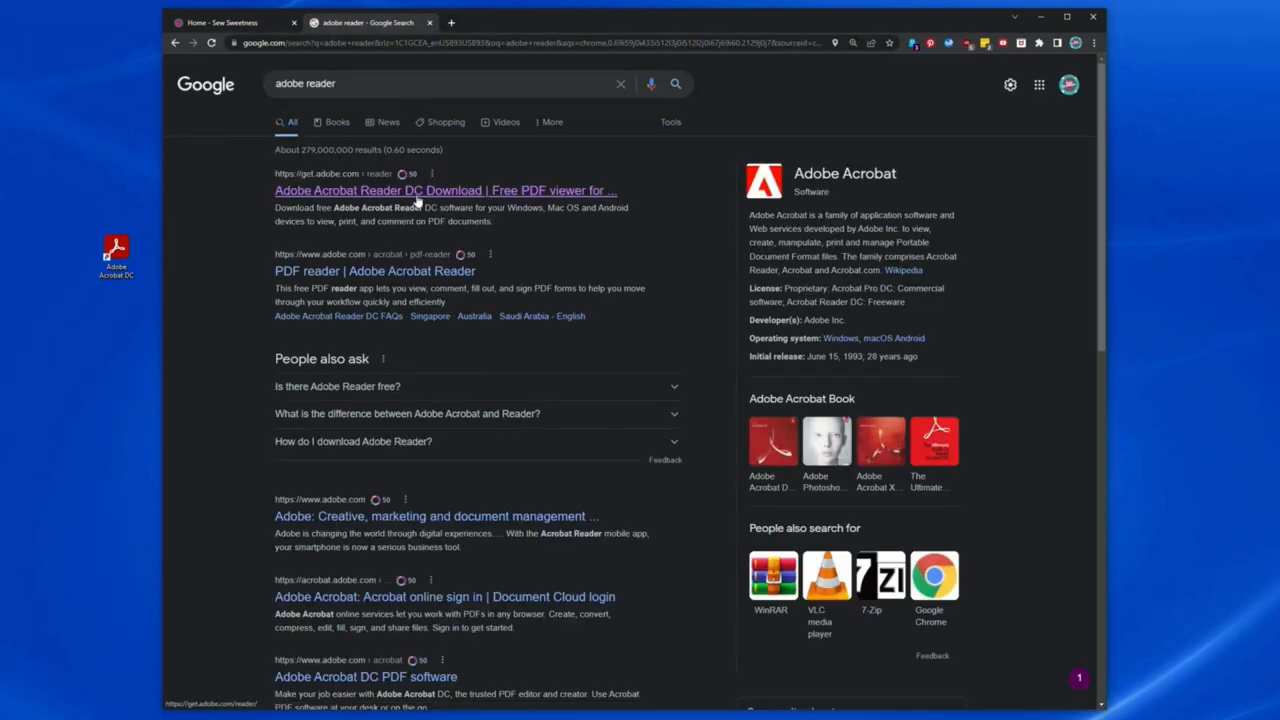
pyautogui.click(444, 190)
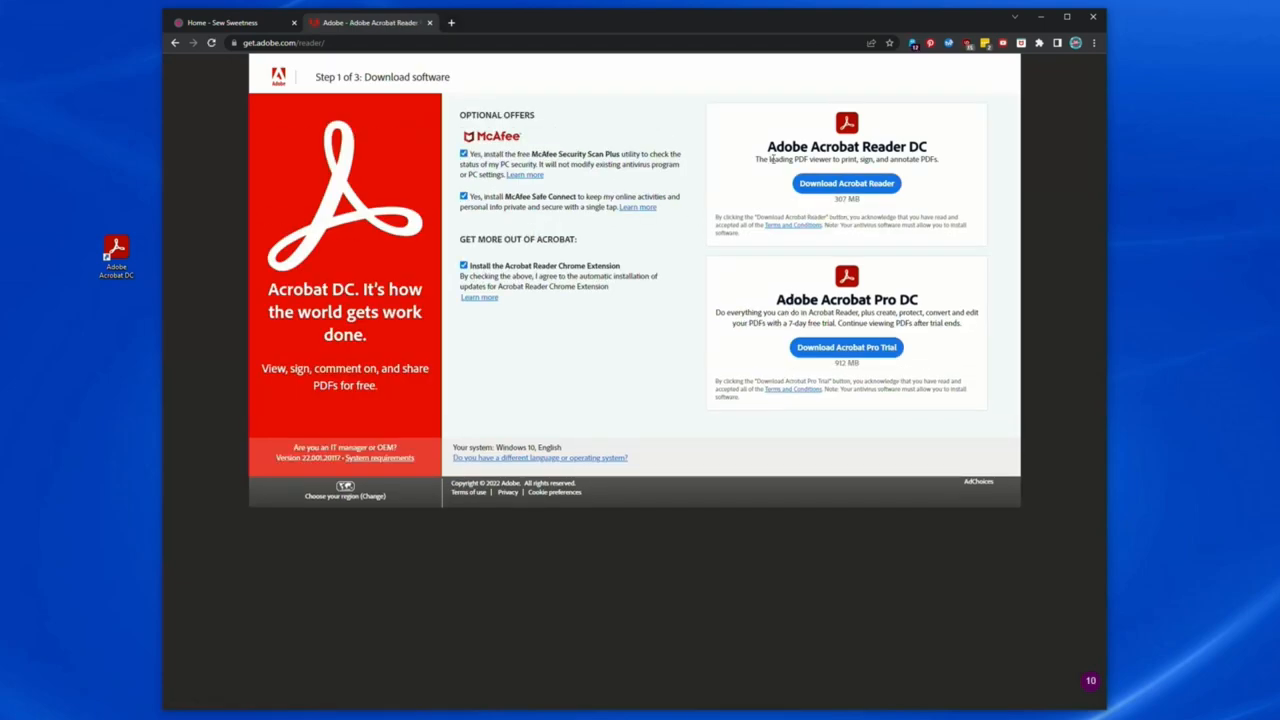
pyautogui.moveTo(930, 150)
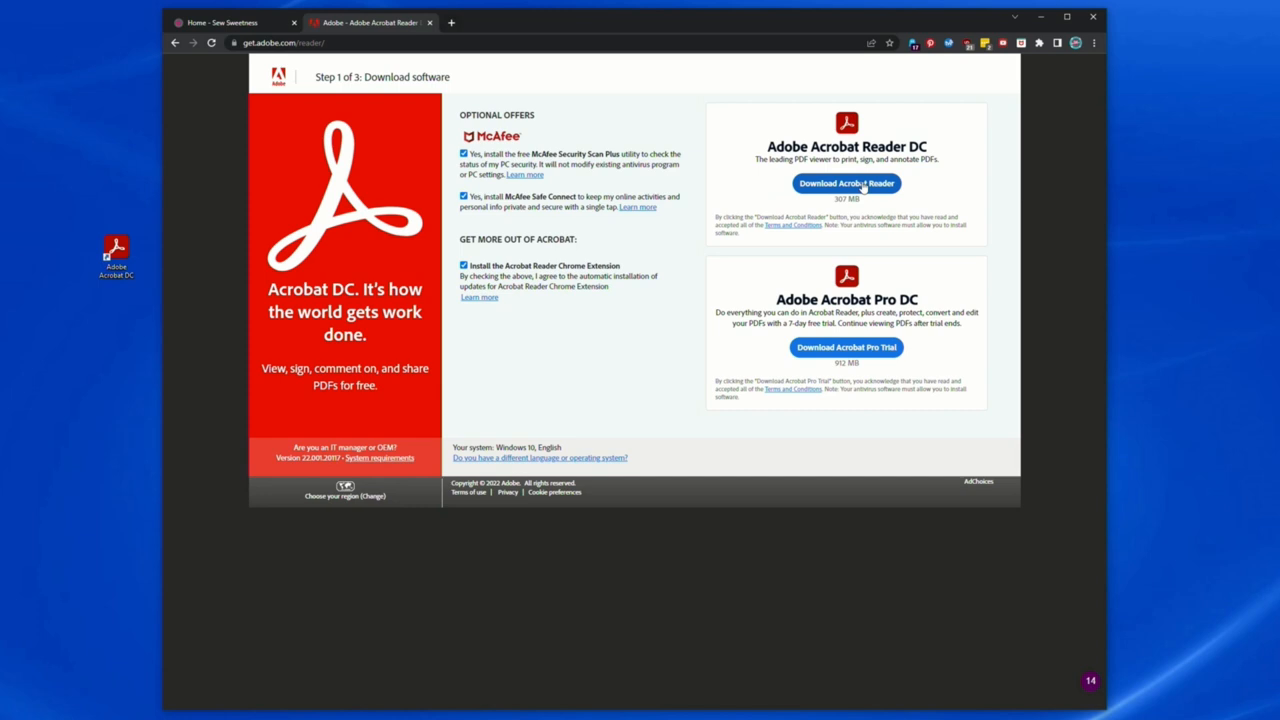
pyautogui.moveTo(865, 190)
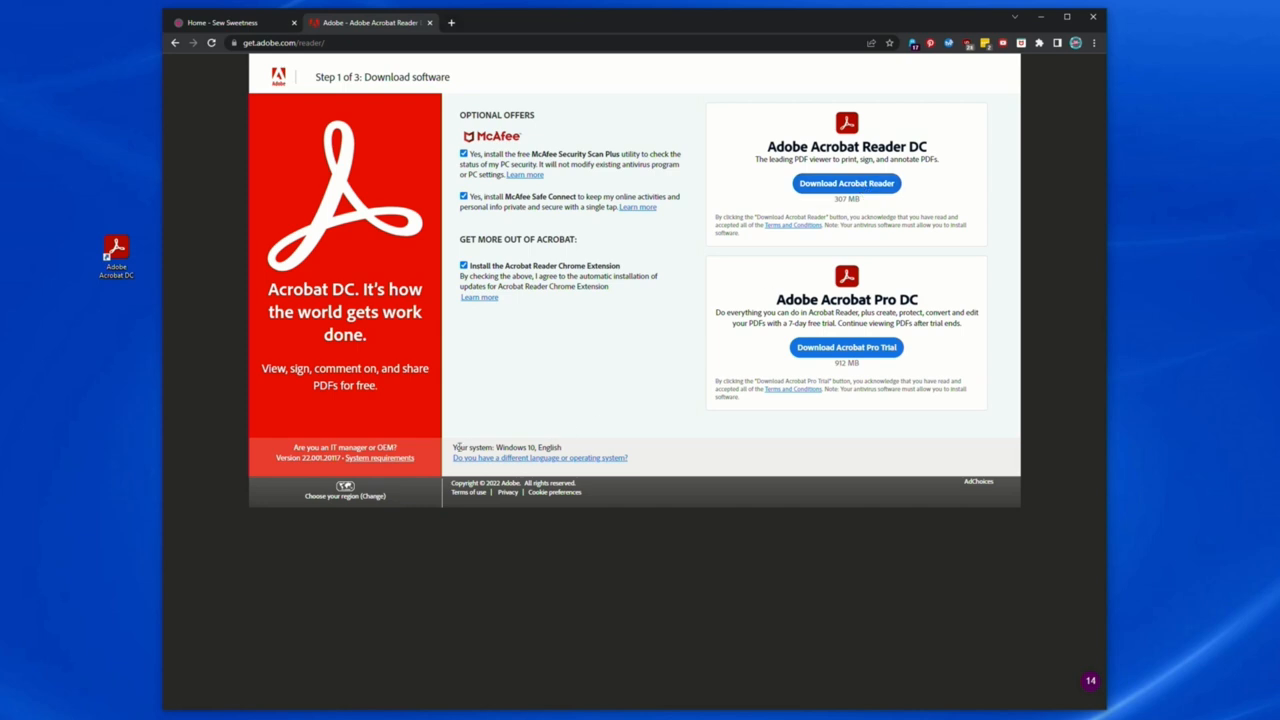
pyautogui.moveTo(540, 455)
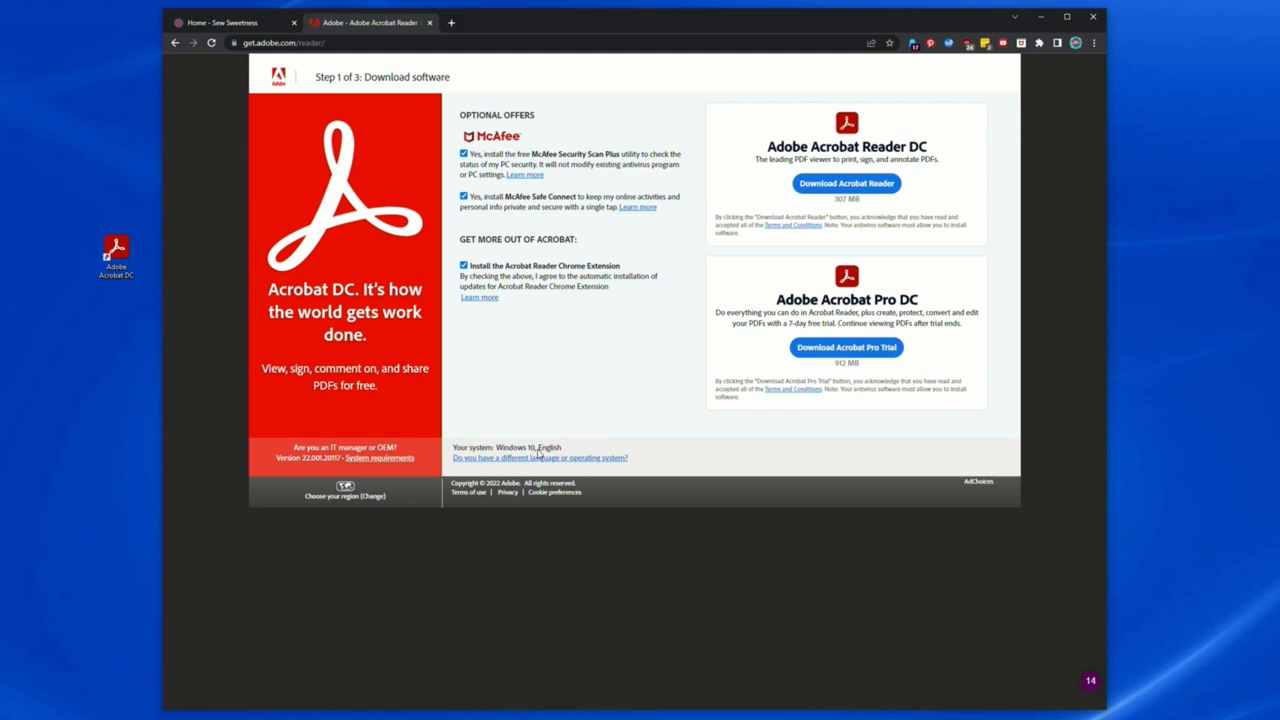
pyautogui.moveTo(565, 453)
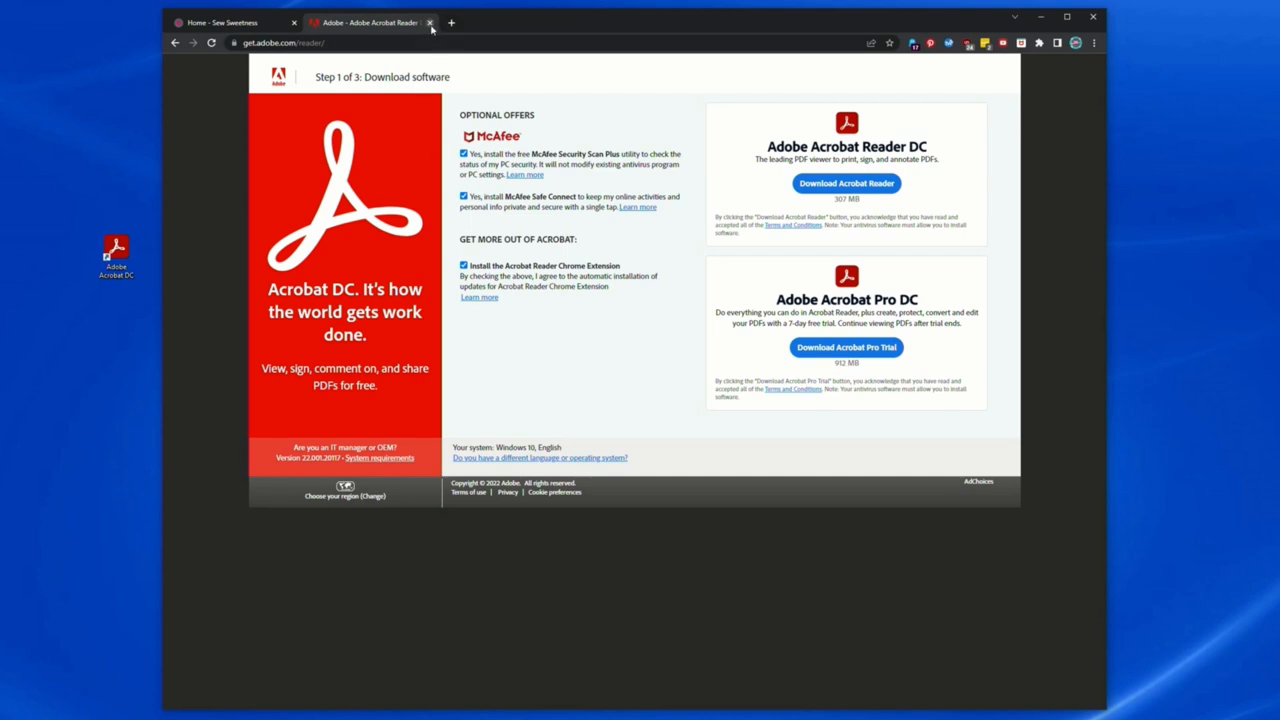
pyautogui.moveTo(370, 22)
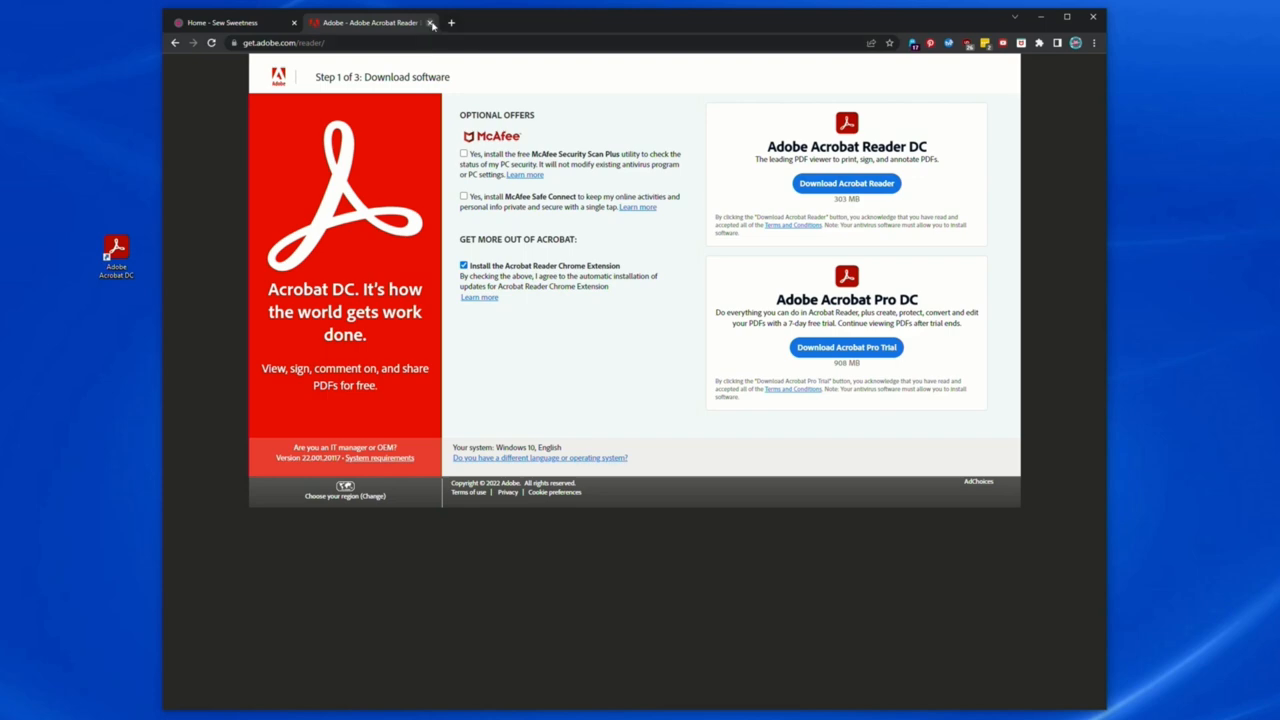
pyautogui.click(431, 22)
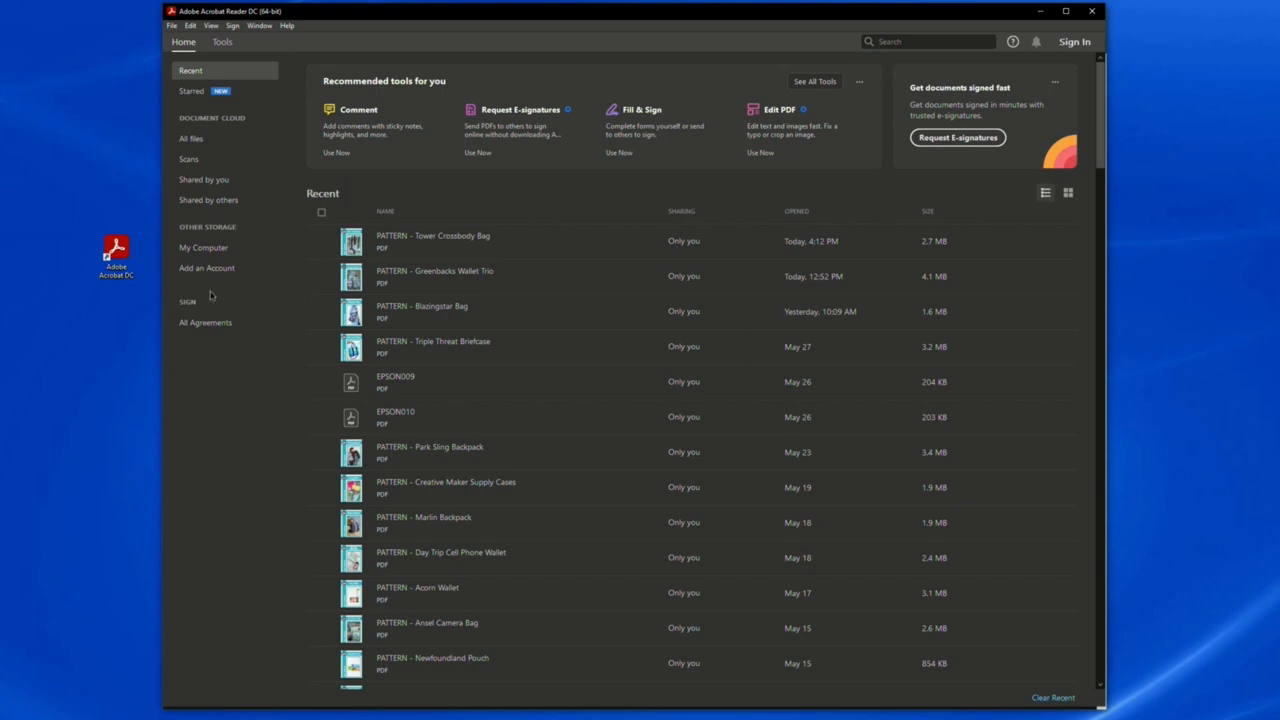
pyautogui.click(116, 256)
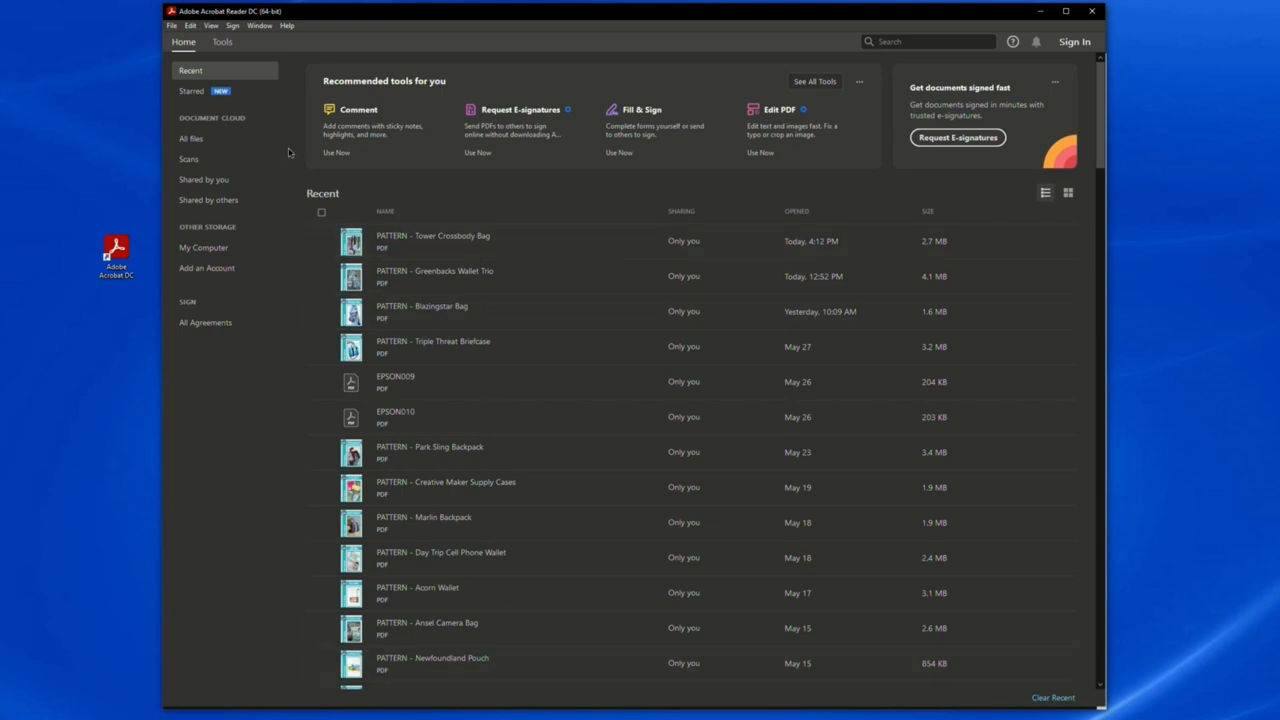
pyautogui.moveTo(172, 28)
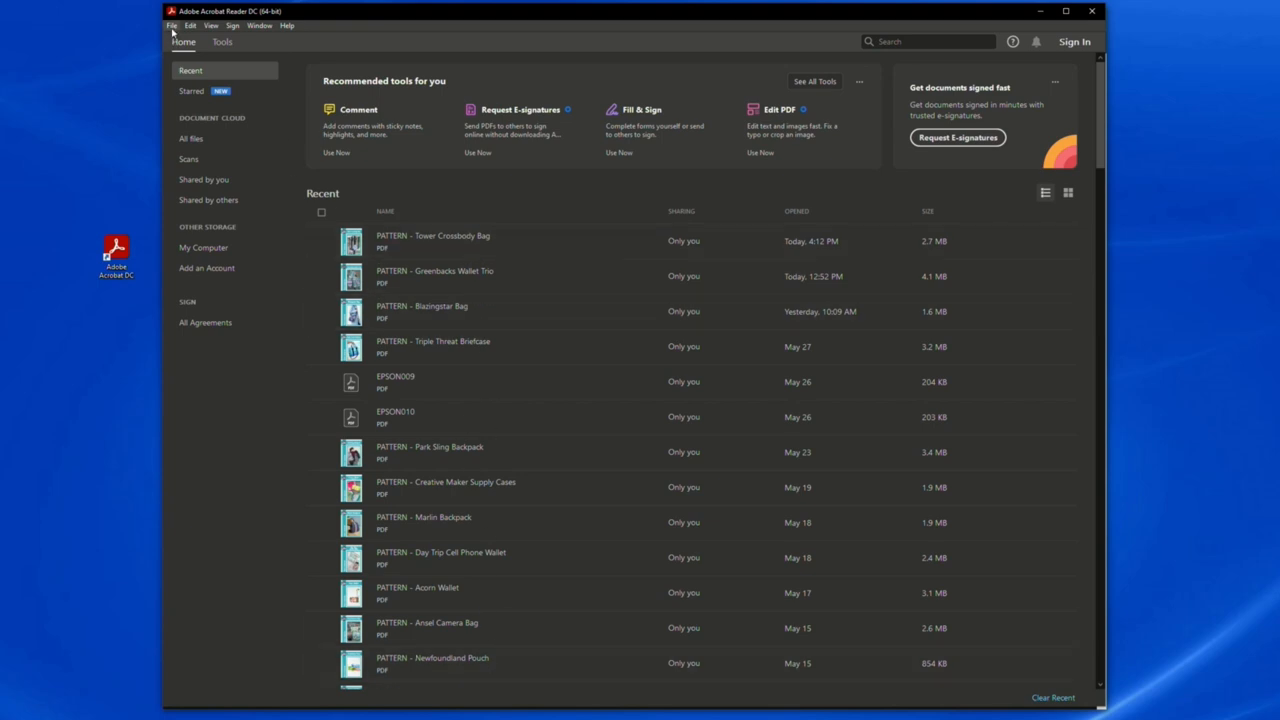
pyautogui.click(172, 25)
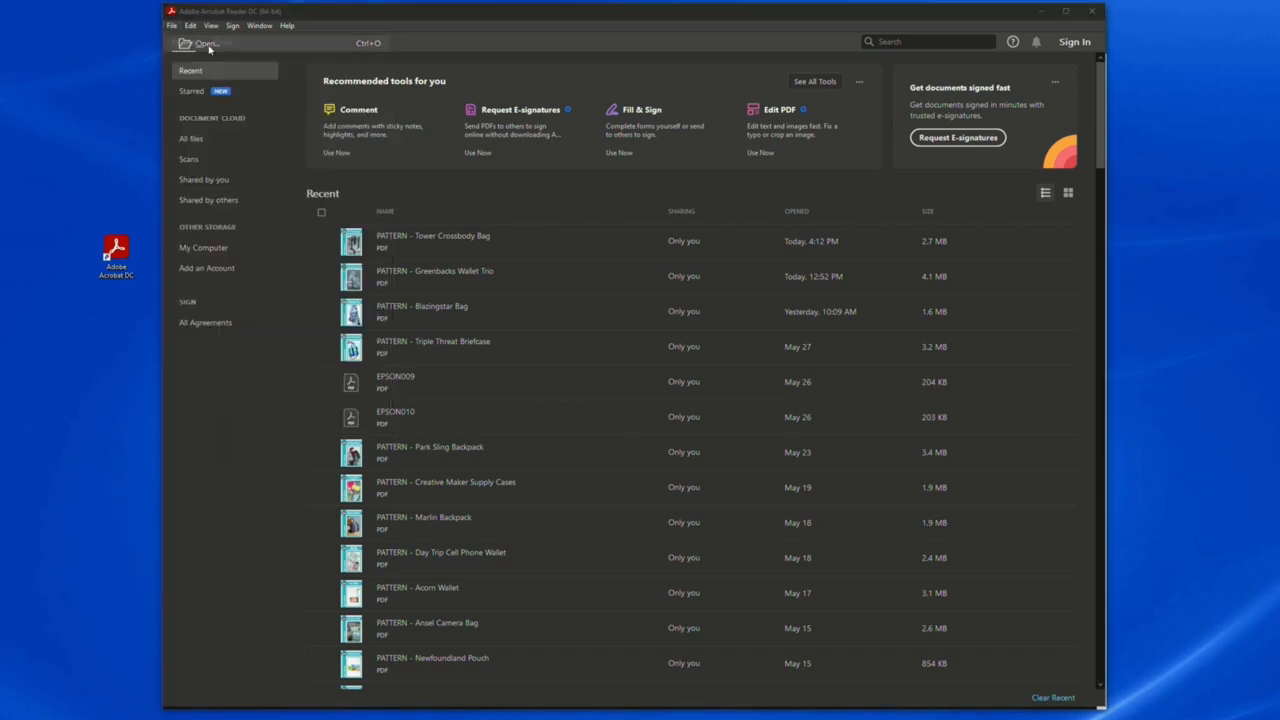
pyautogui.click(204, 43)
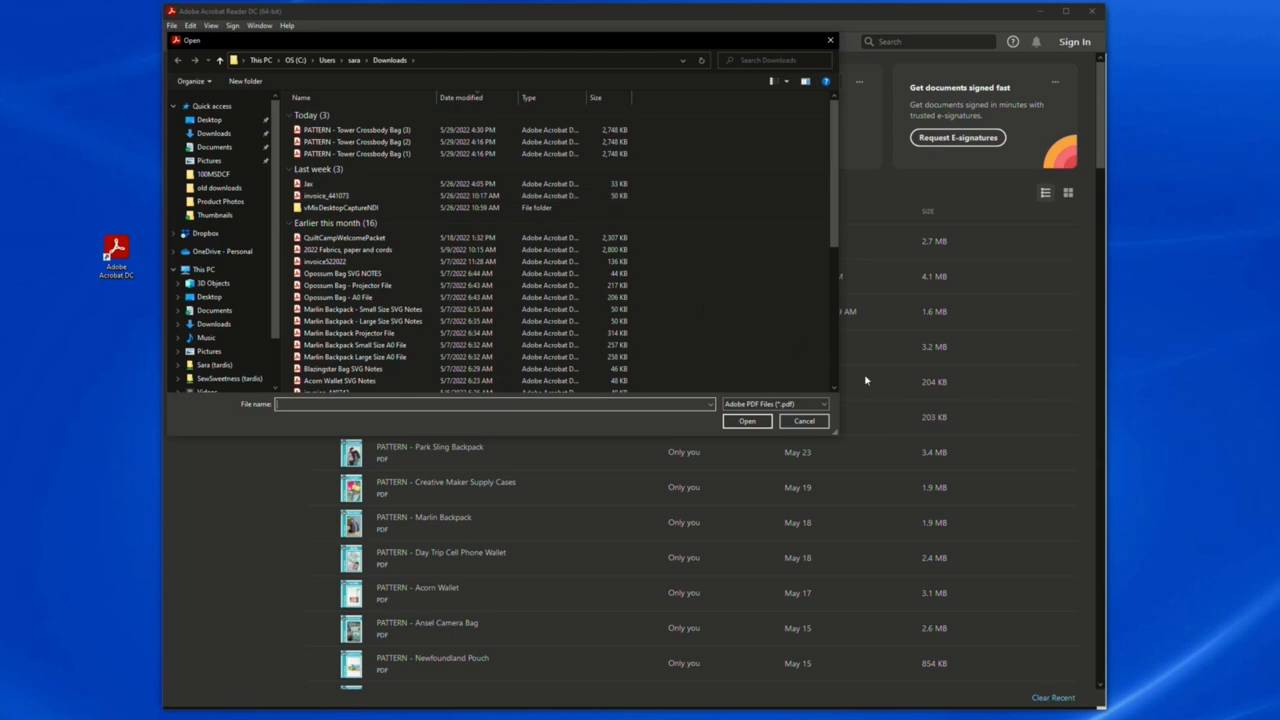
pyautogui.click(803, 420)
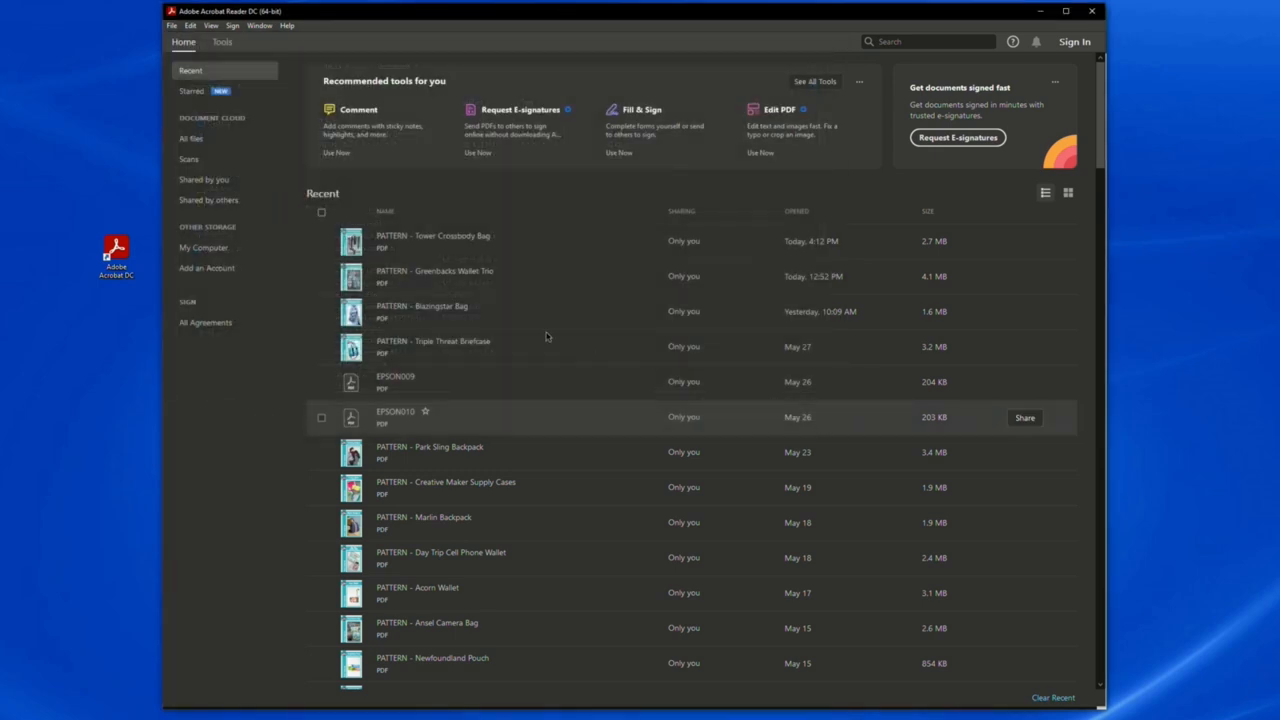
pyautogui.moveTo(445, 241)
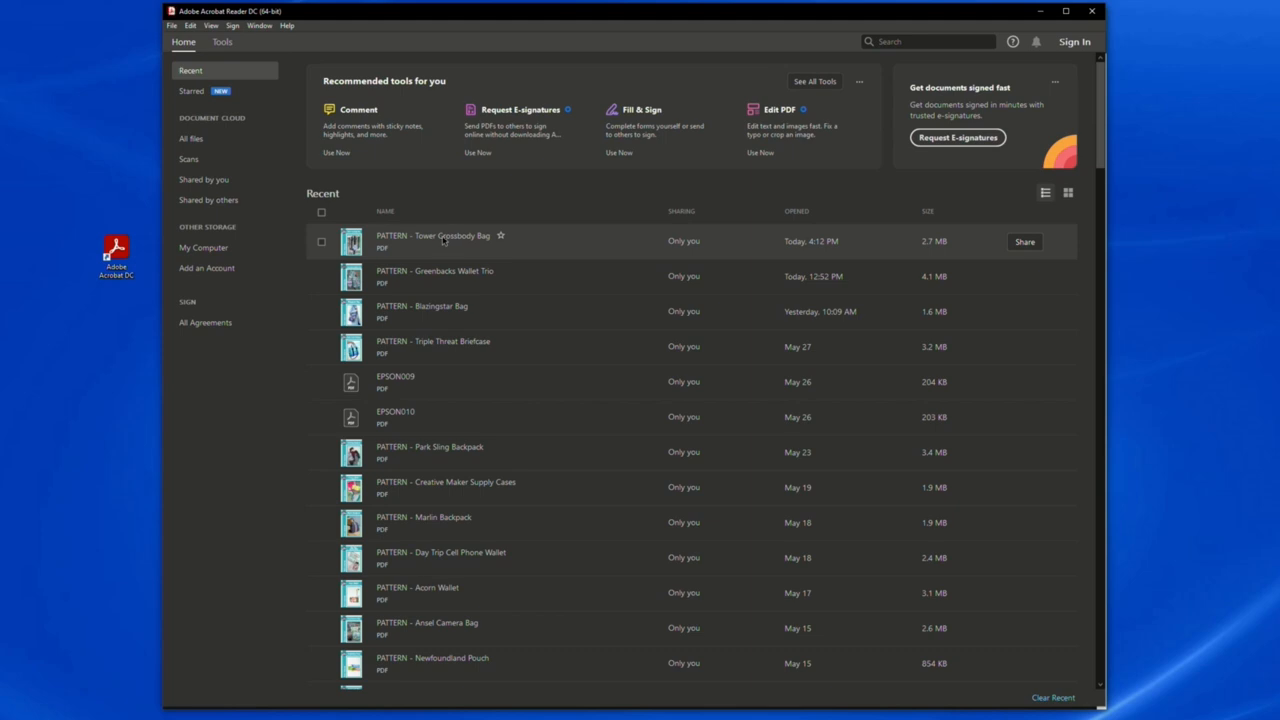
# Open 'PATTERN - Tower Crossbody Bag' from the Recent list and bring up the File menu
pyautogui.doubleClick(433, 240)
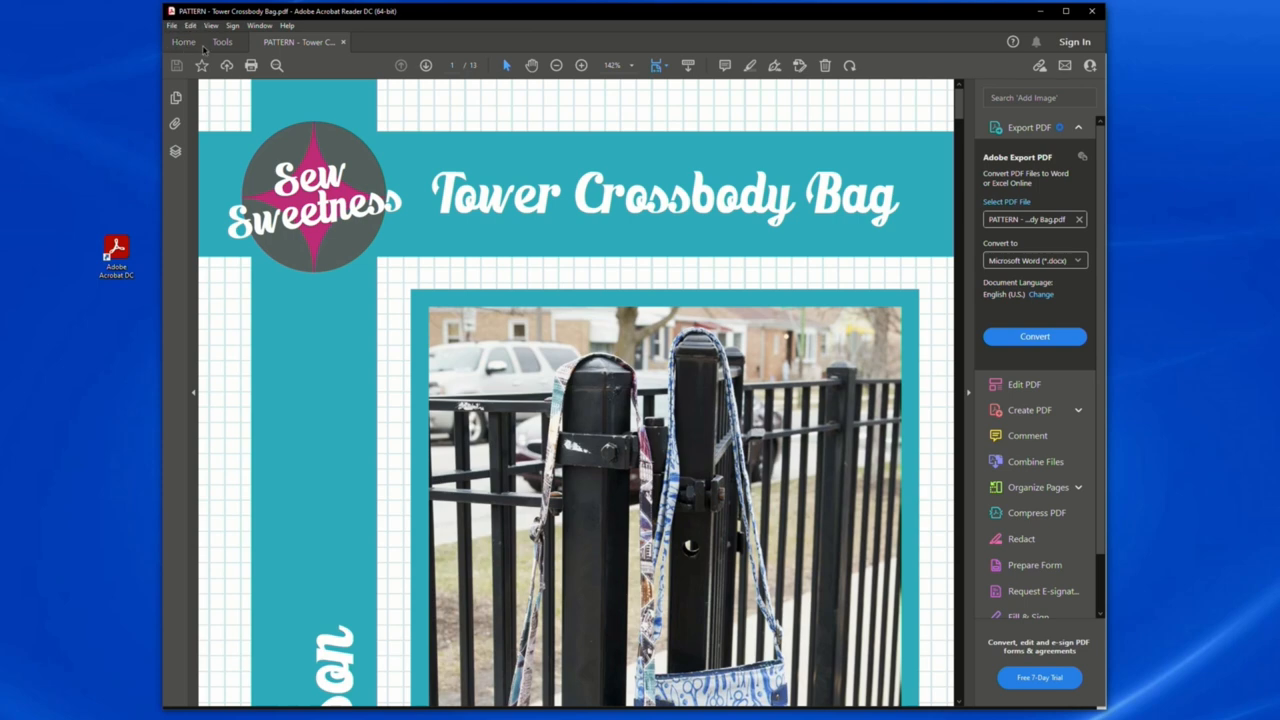
pyautogui.click(172, 25)
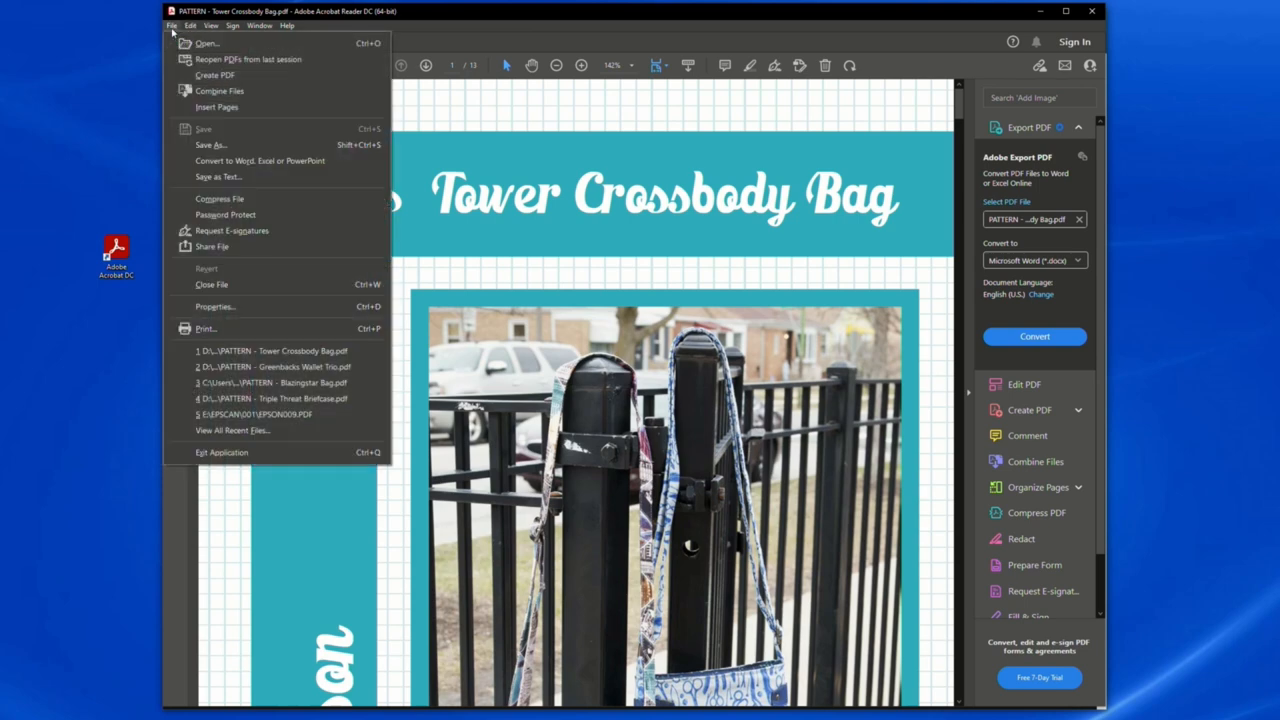
# Open the Print dialog and enter a custom page range of 12–13
pyautogui.click(171, 25)
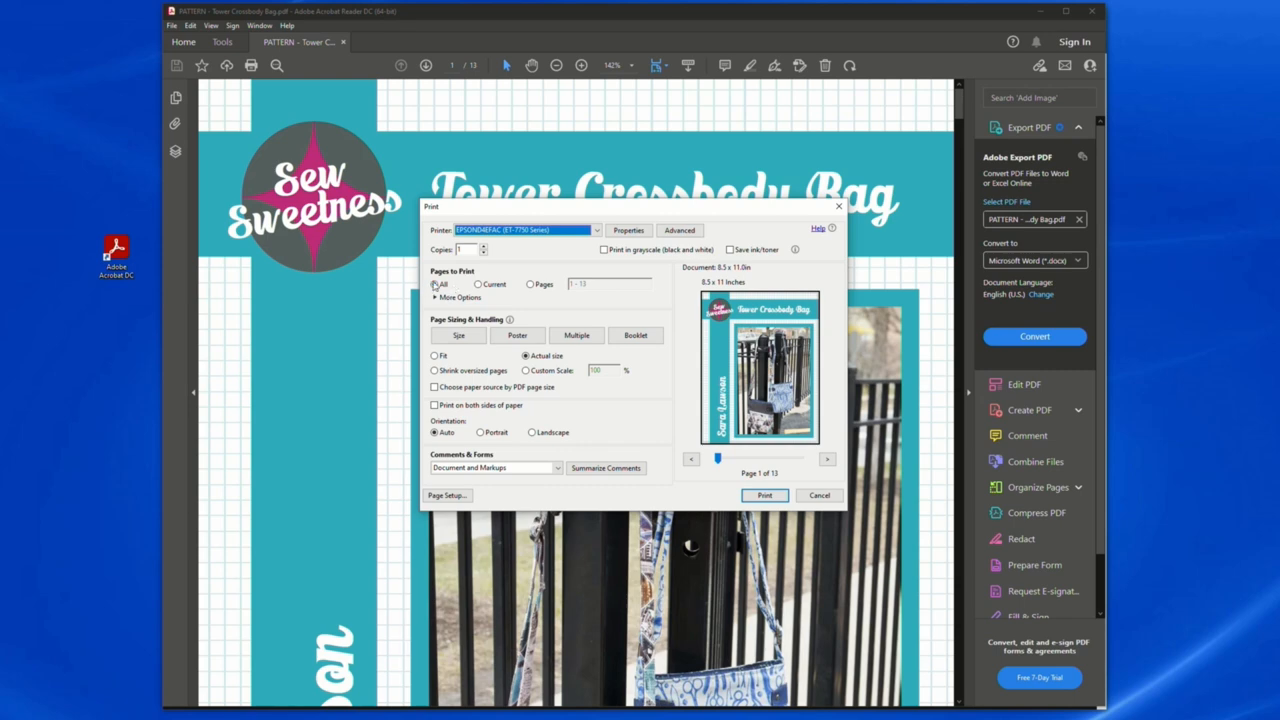
pyautogui.click(435, 284)
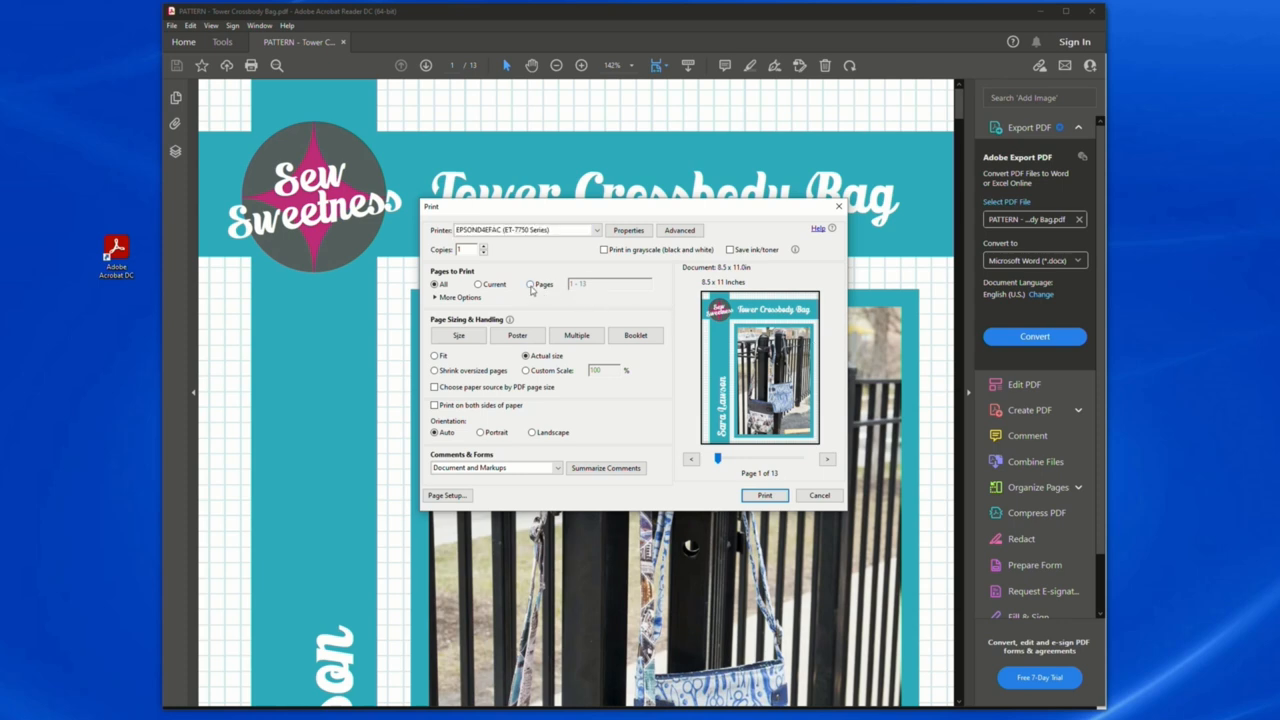
pyautogui.write('12-13')
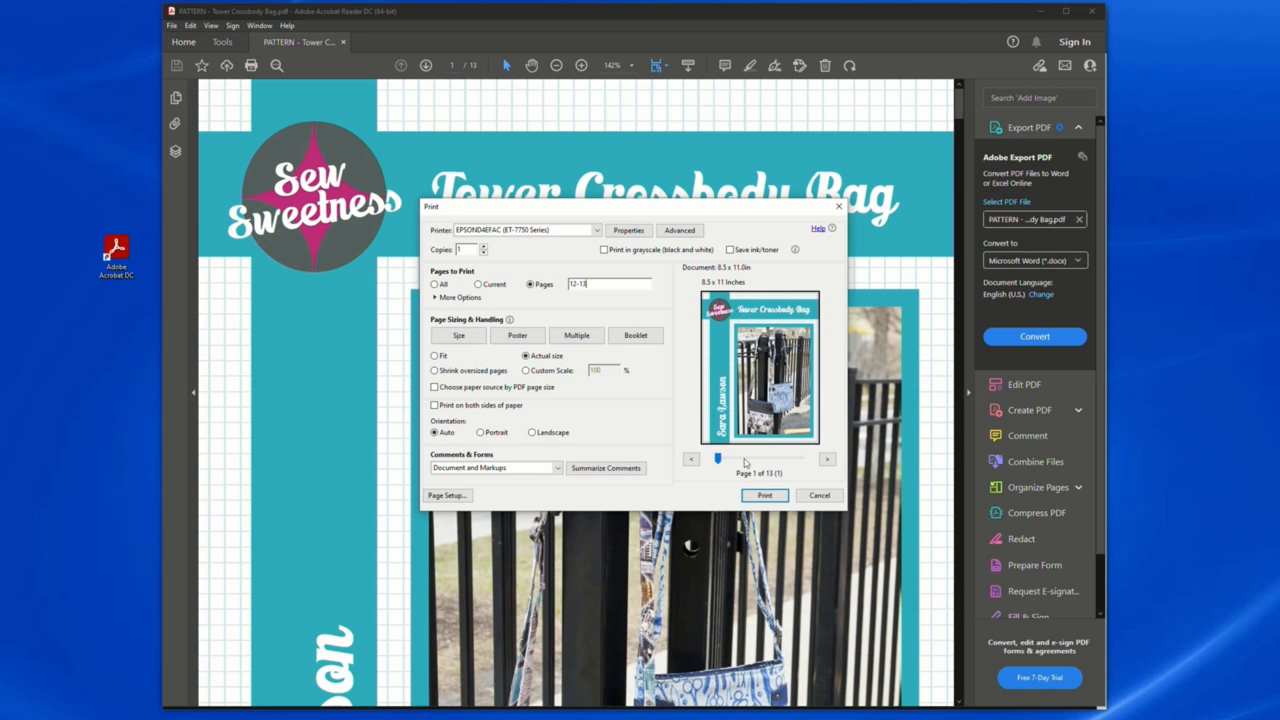
# Step the print preview forward to page 2 of 2 (page 13)
pyautogui.click(827, 458)
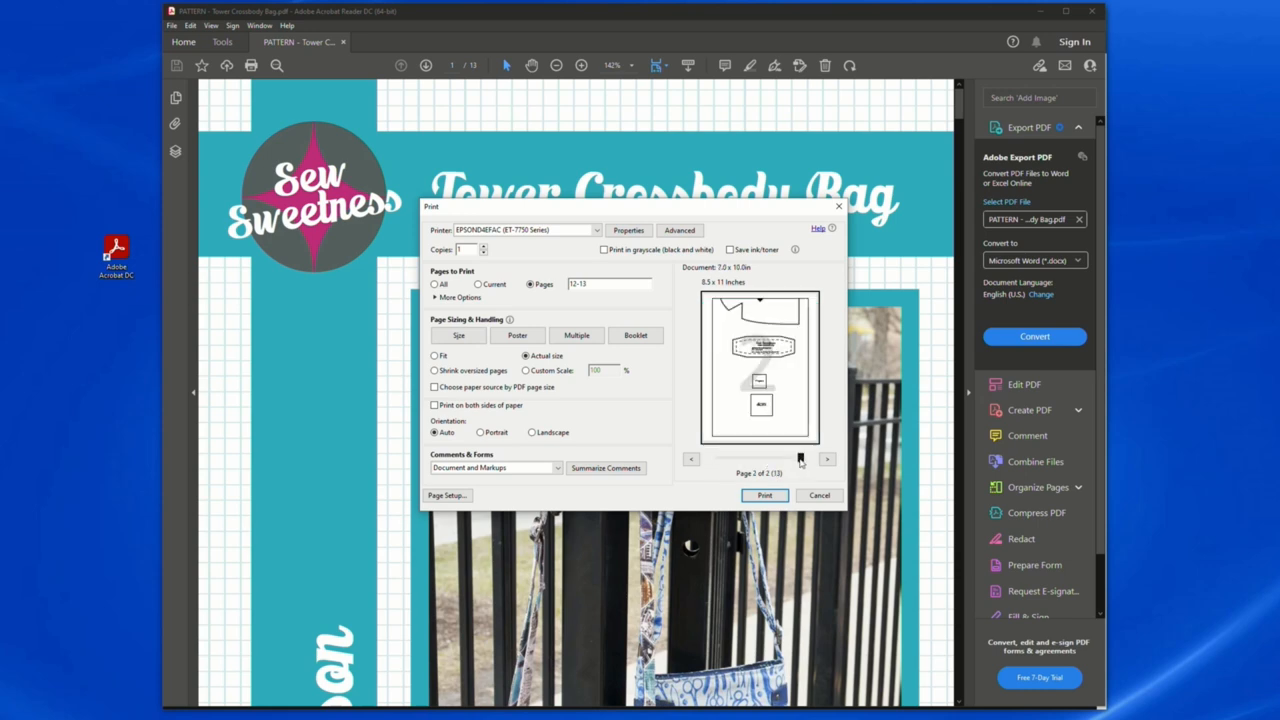
pyautogui.click(691, 459)
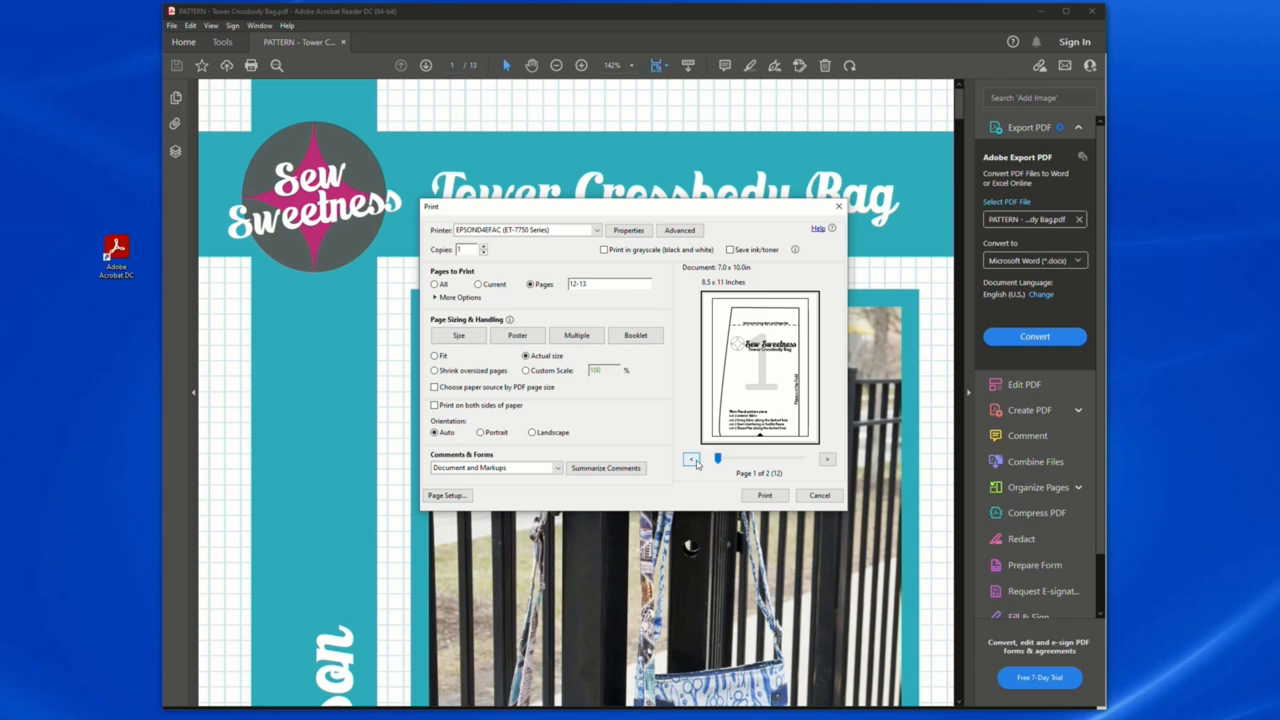
pyautogui.moveTo(800, 422)
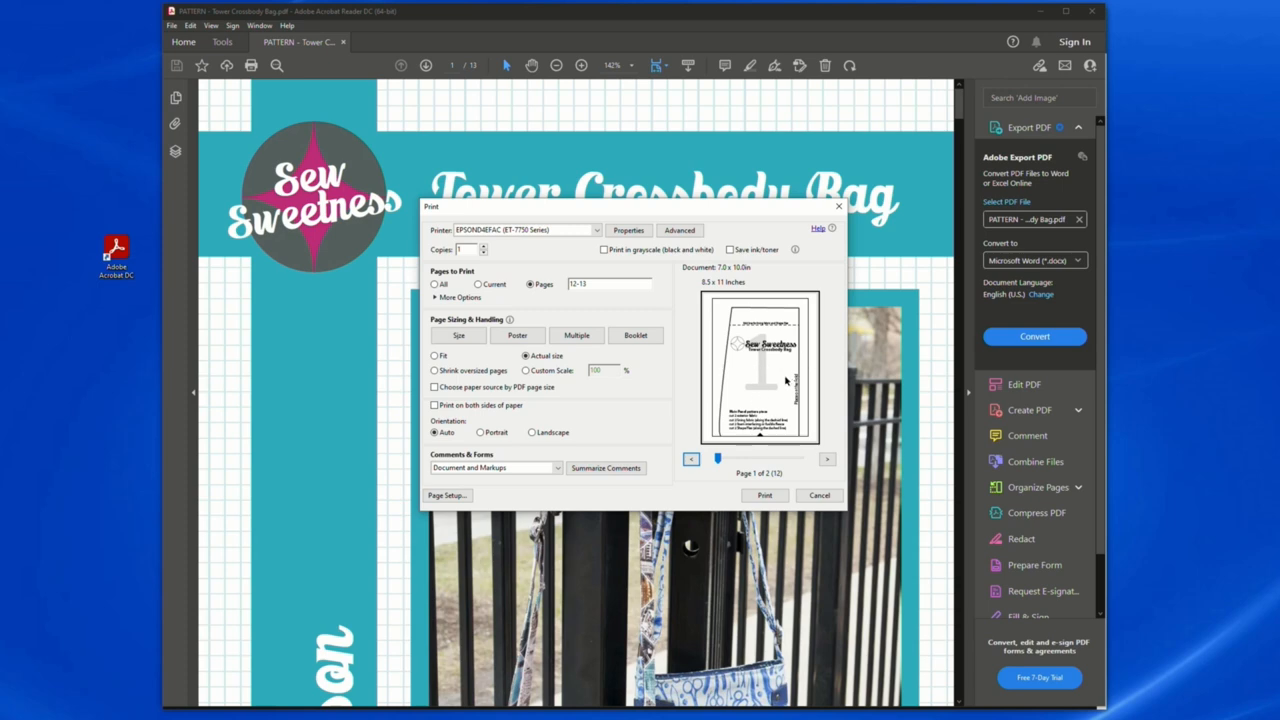
pyautogui.click(827, 458)
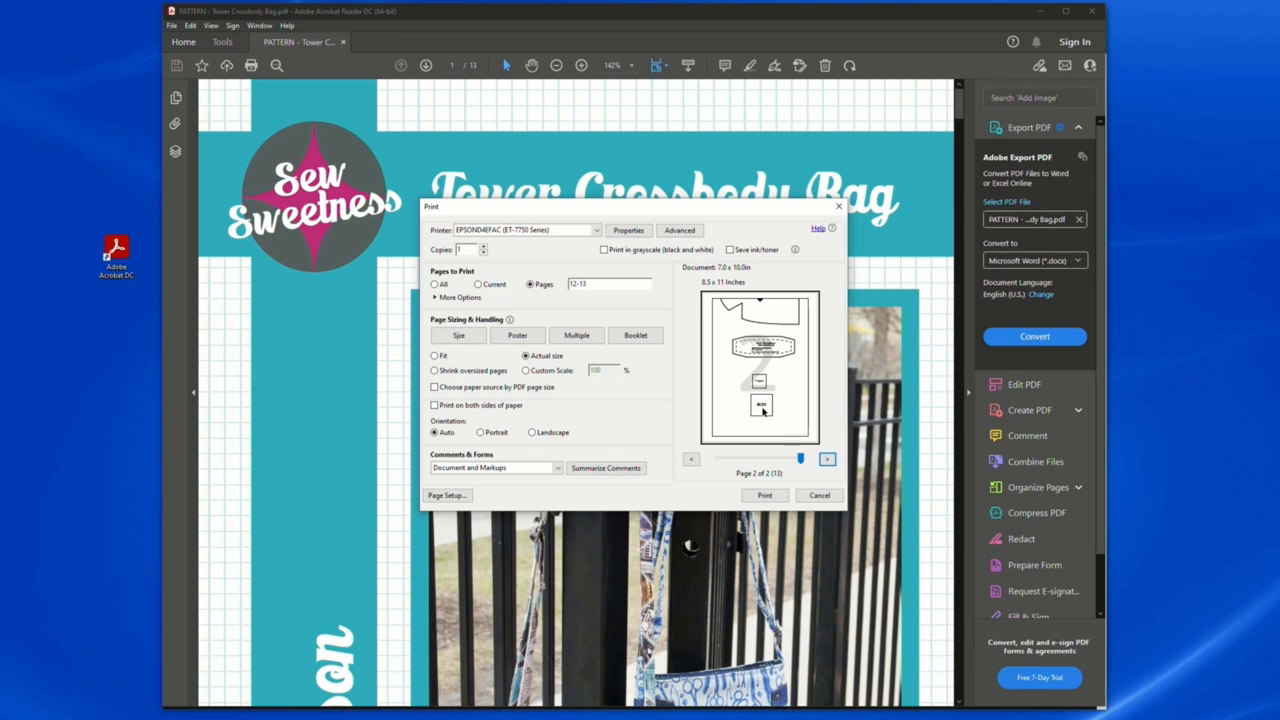
pyautogui.moveTo(765, 408)
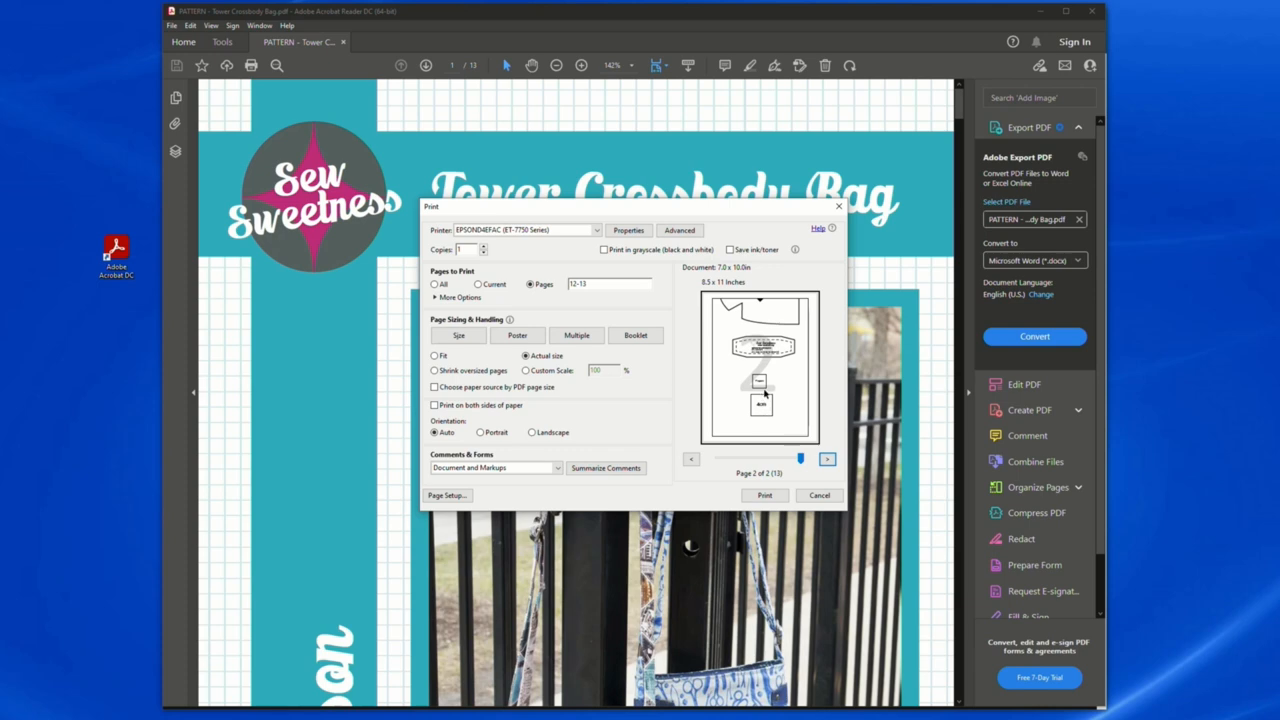
pyautogui.moveTo(768, 333)
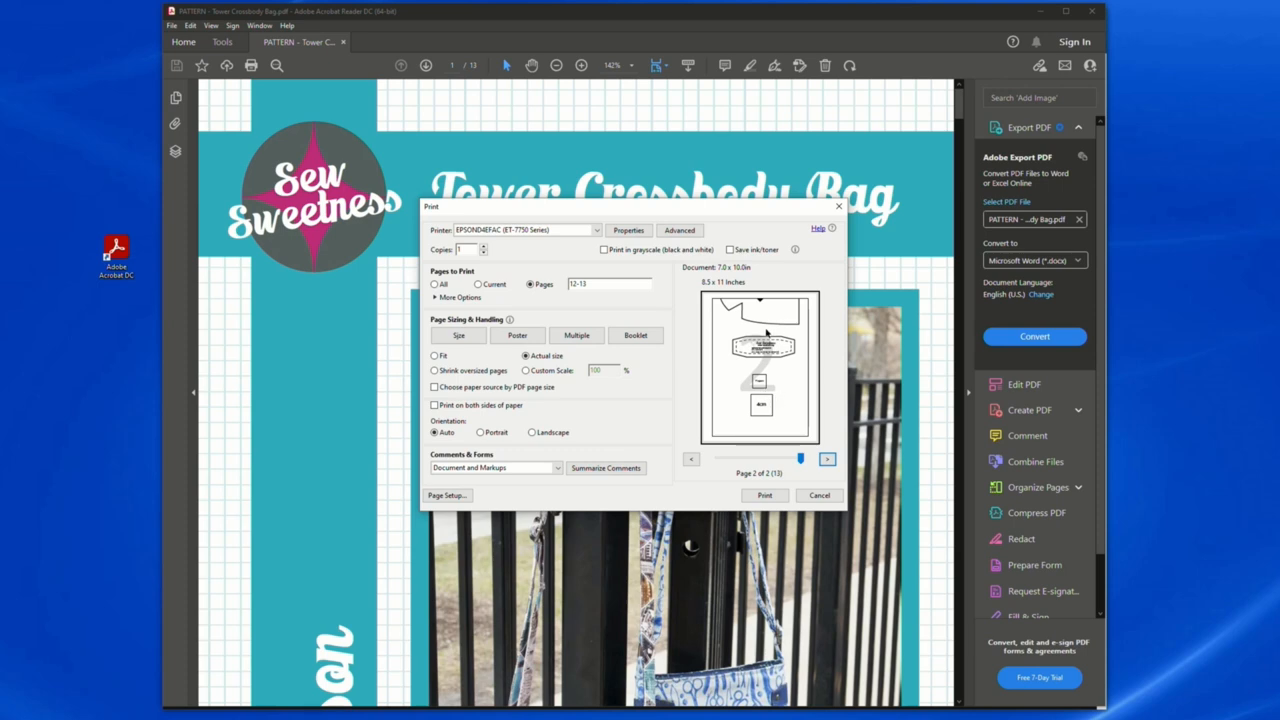
pyautogui.moveTo(761, 391)
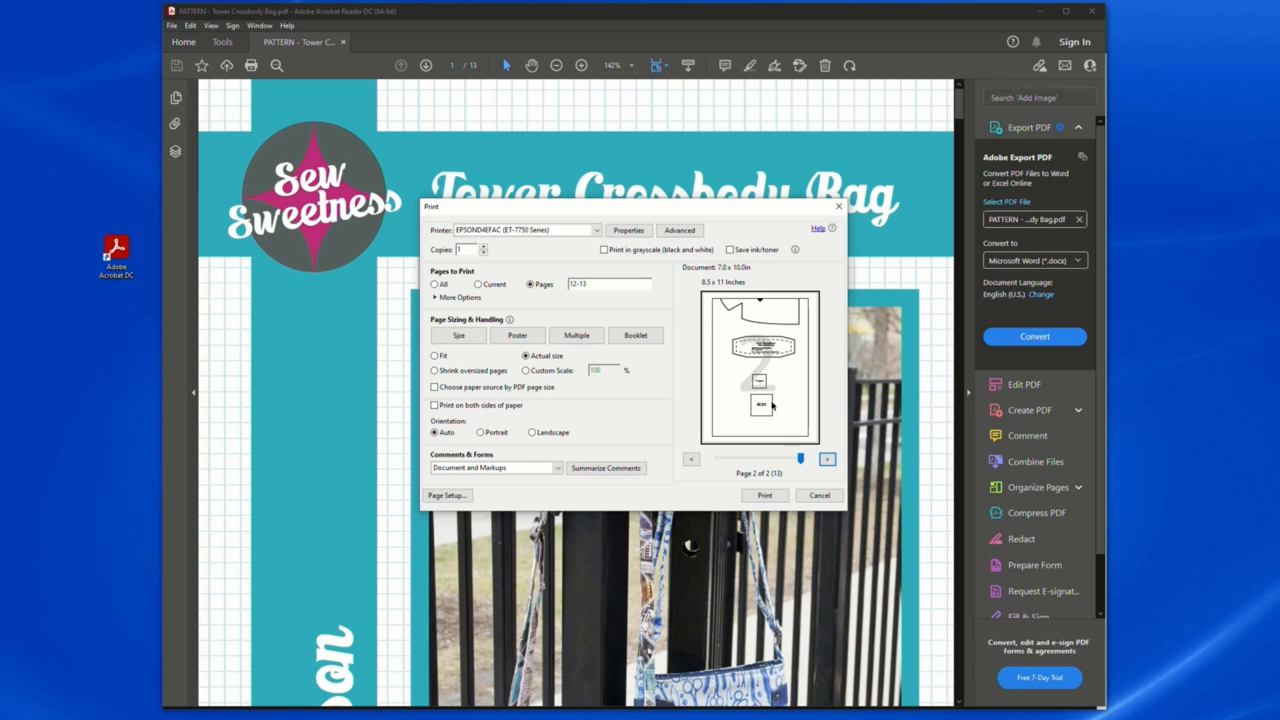
pyautogui.click(459, 335)
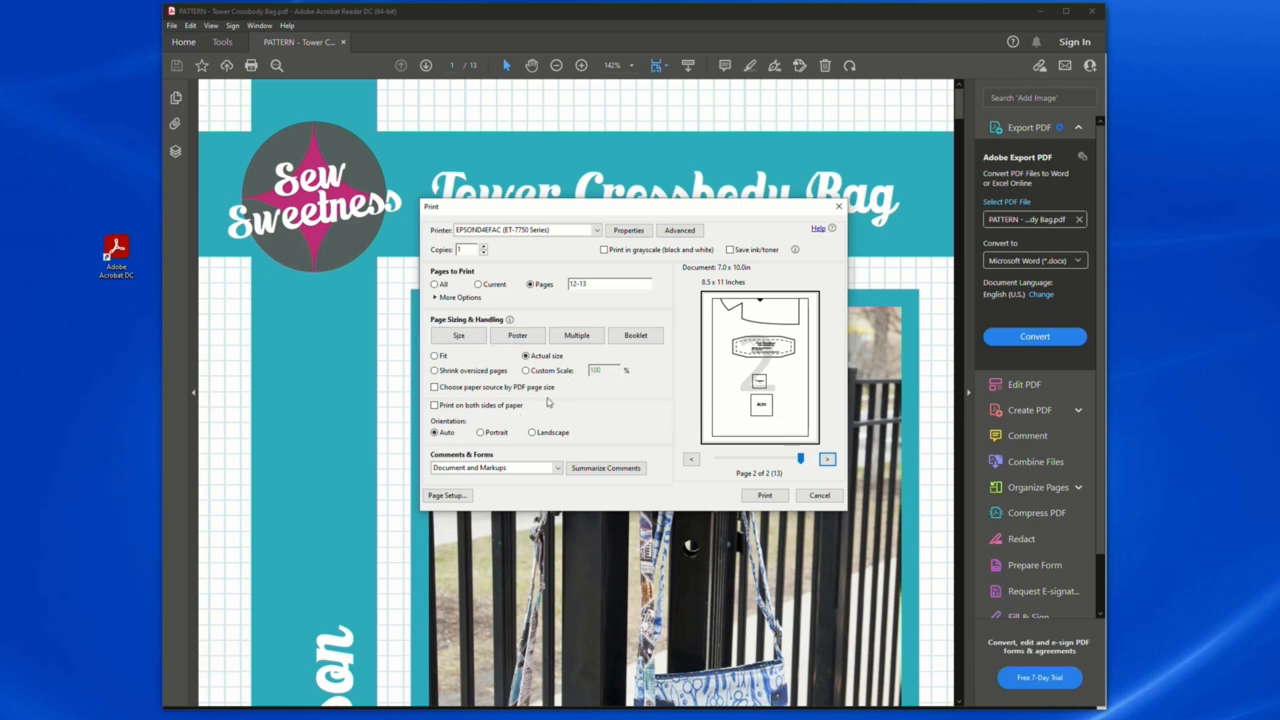
pyautogui.moveTo(553, 408)
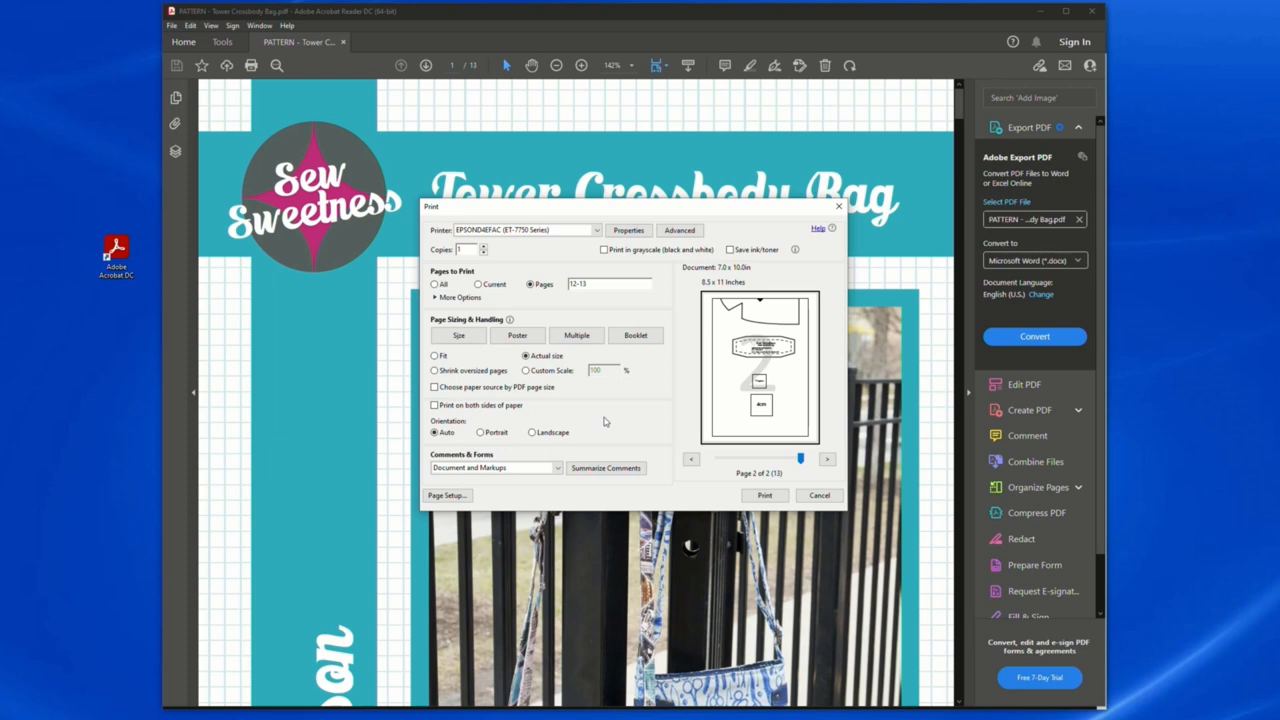
pyautogui.moveTo(607, 427)
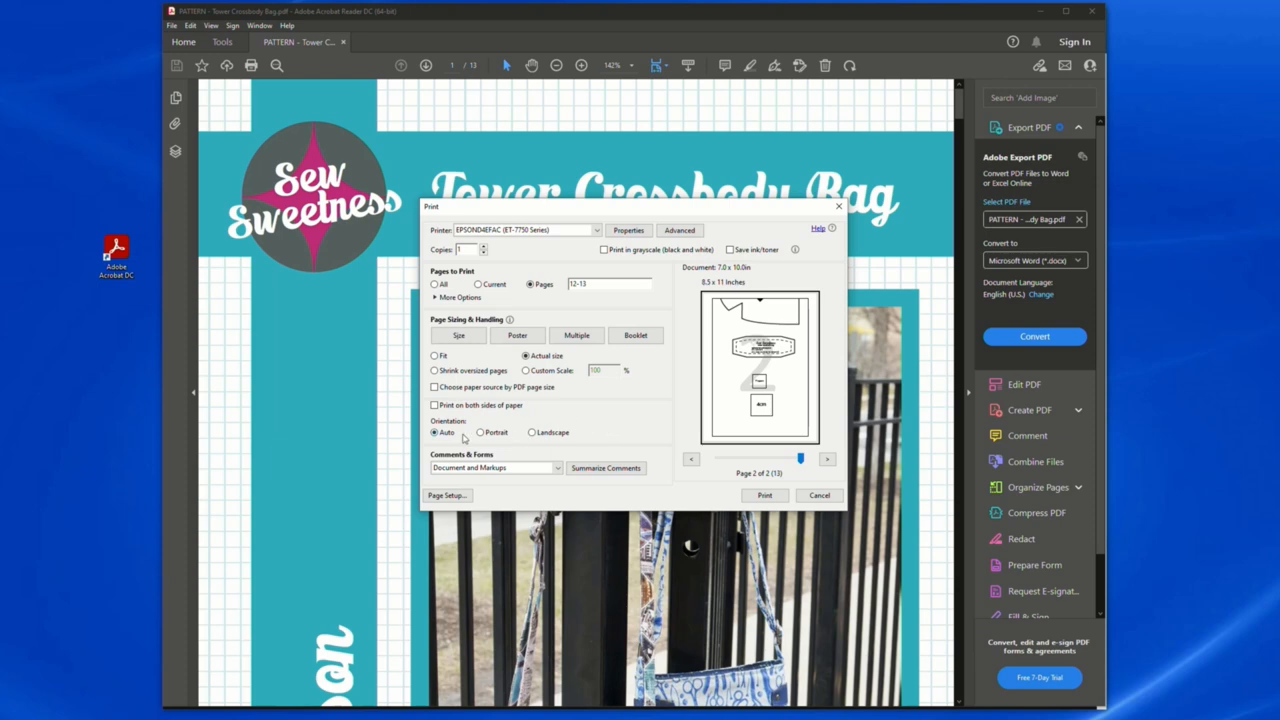
pyautogui.click(481, 432)
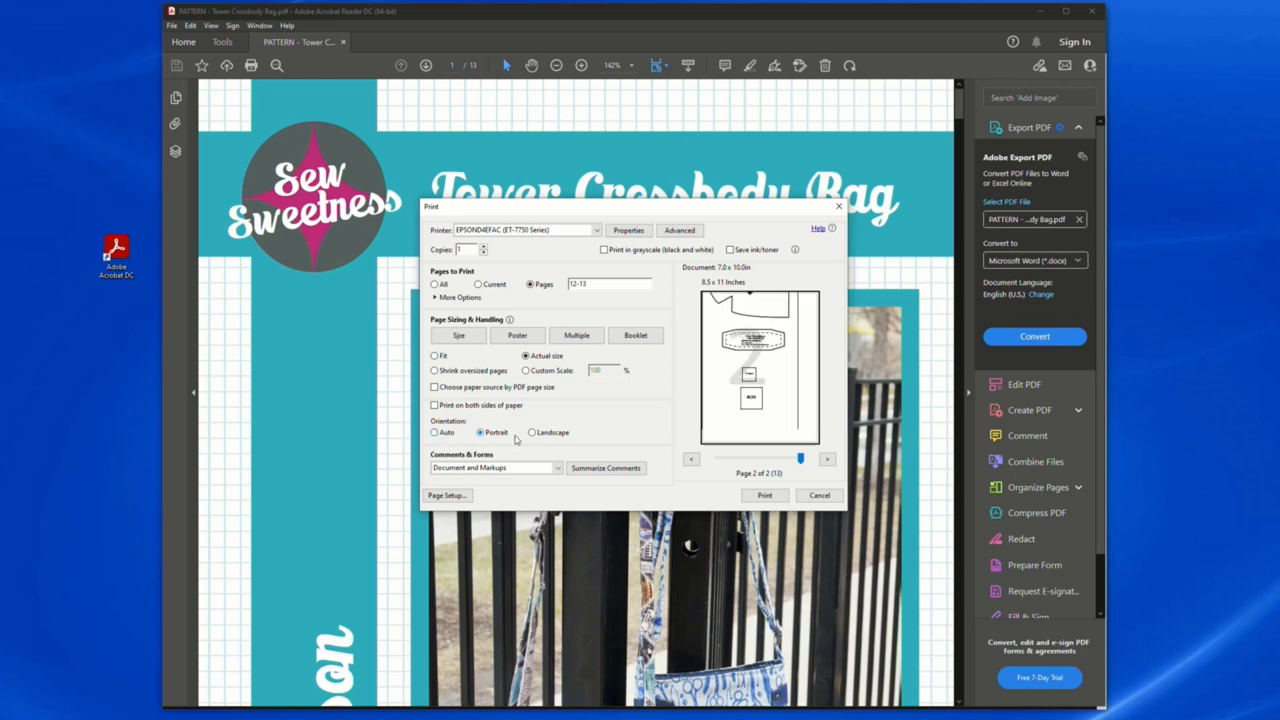
pyautogui.click(532, 432)
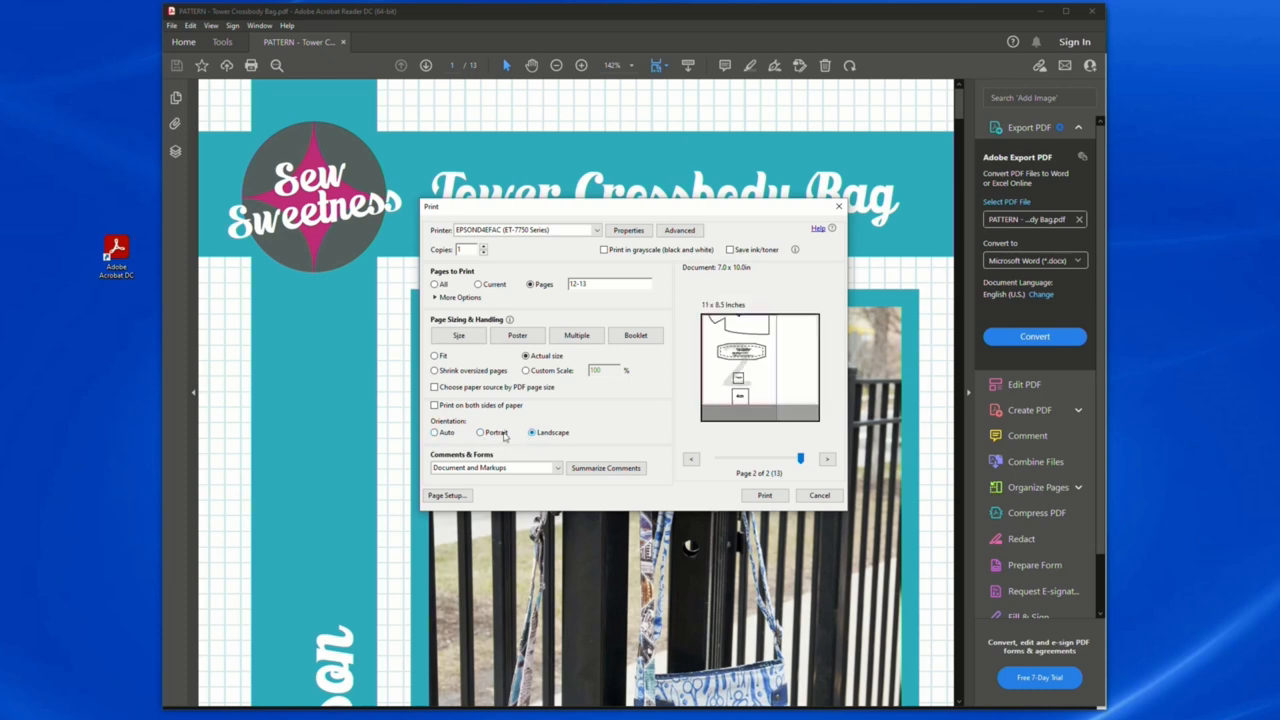
pyautogui.click(481, 432)
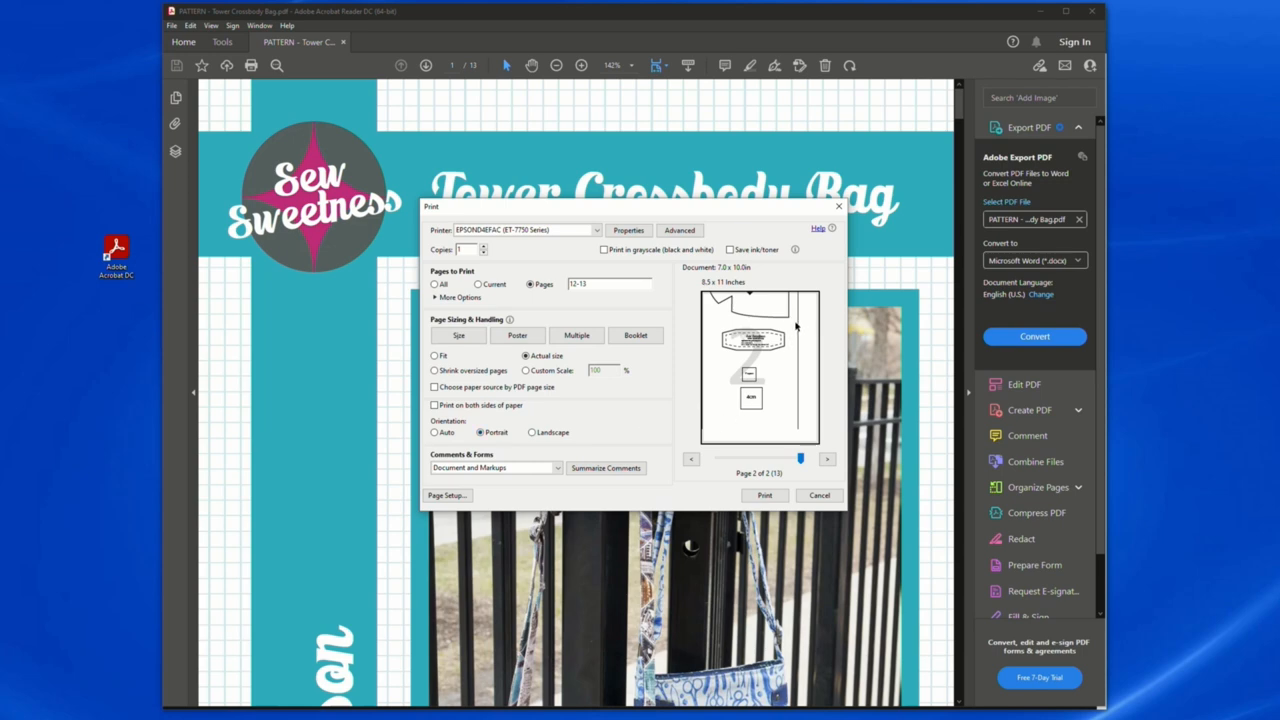
pyautogui.moveTo(800, 426)
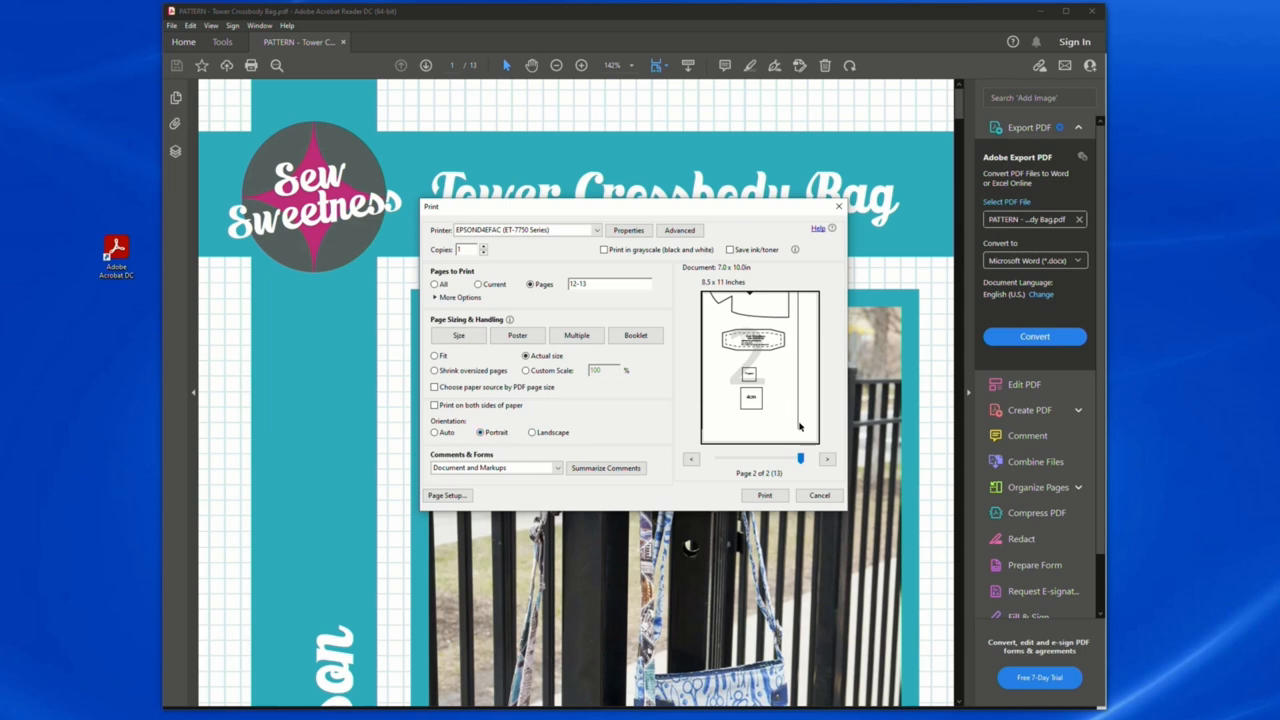
pyautogui.click(434, 432)
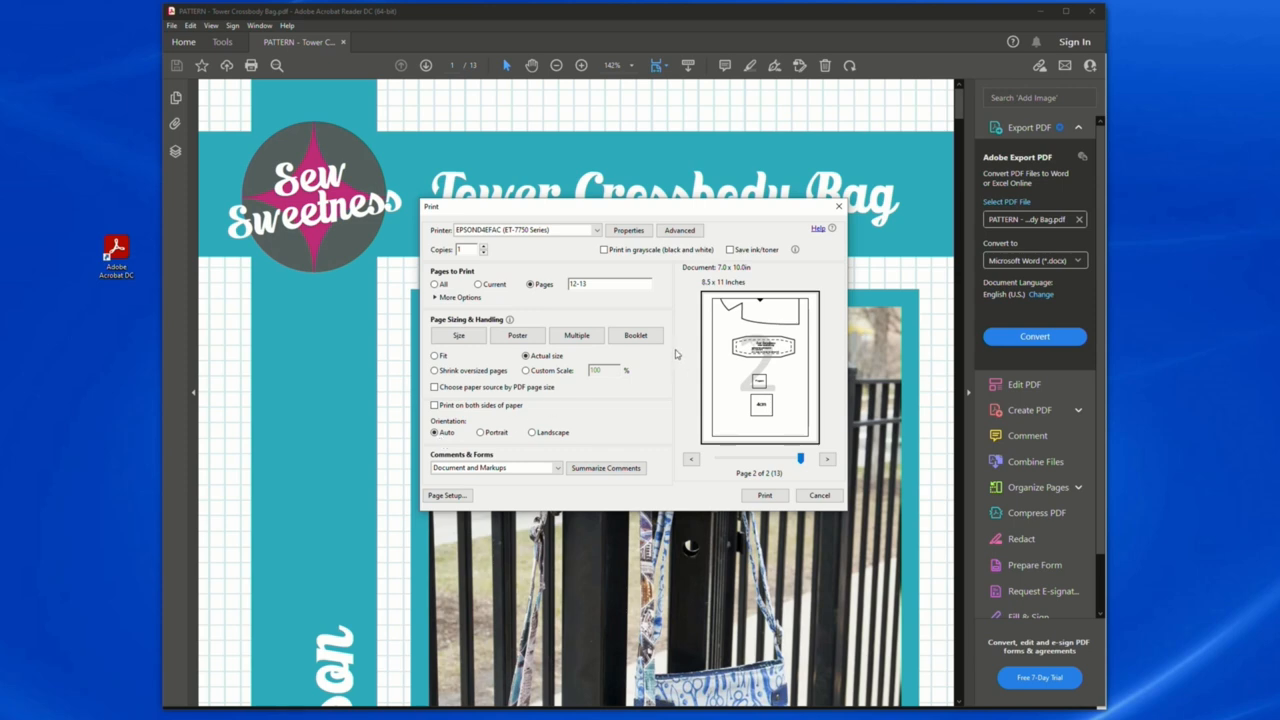
pyautogui.moveTo(626, 243)
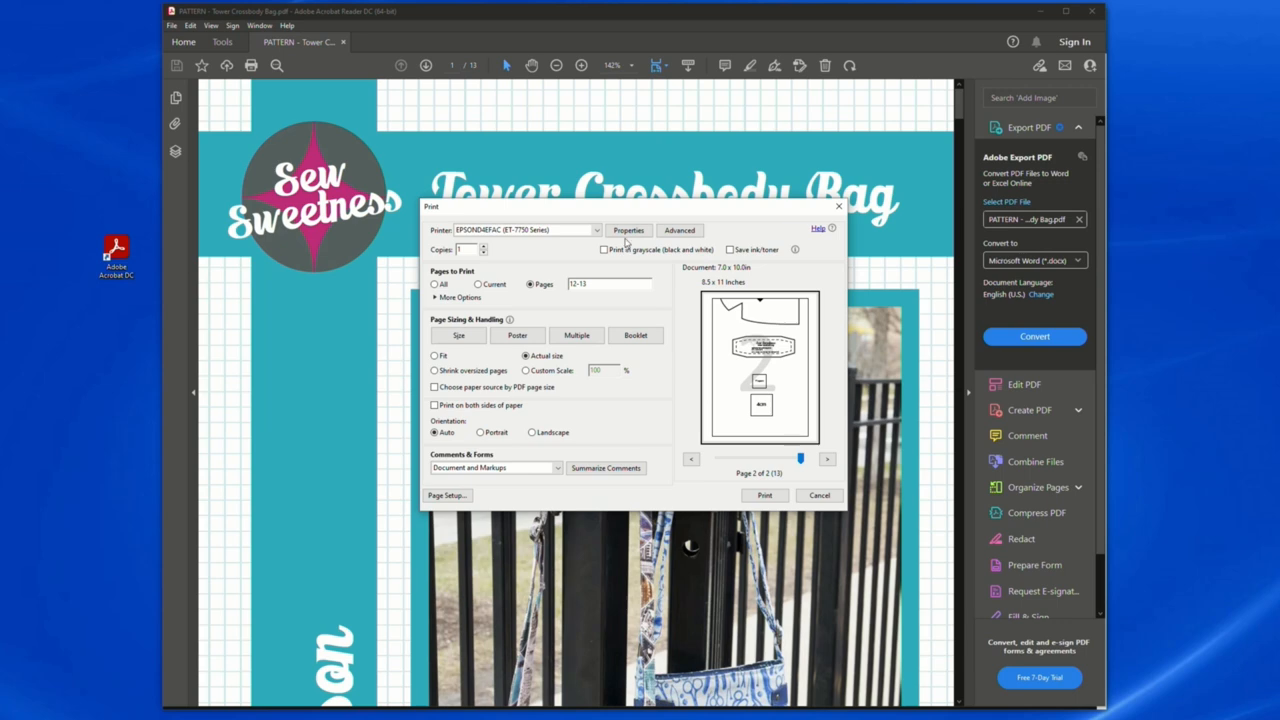
pyautogui.click(628, 230)
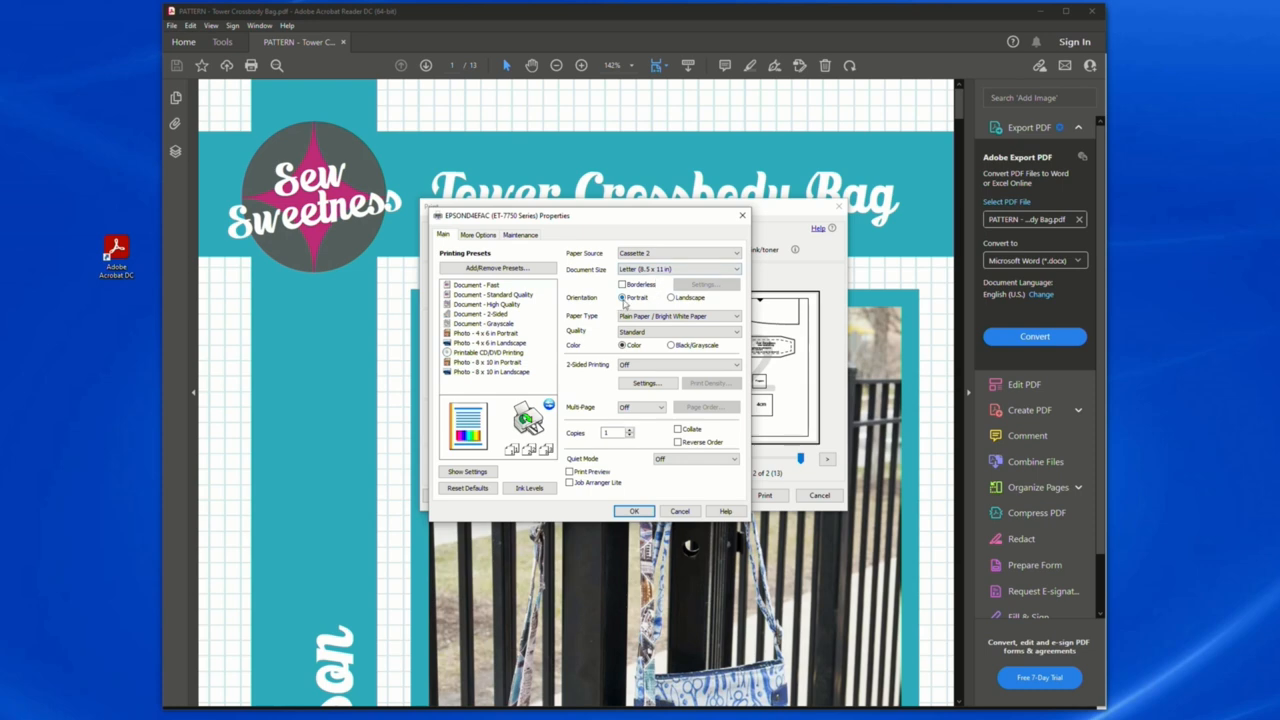
pyautogui.moveTo(685, 383)
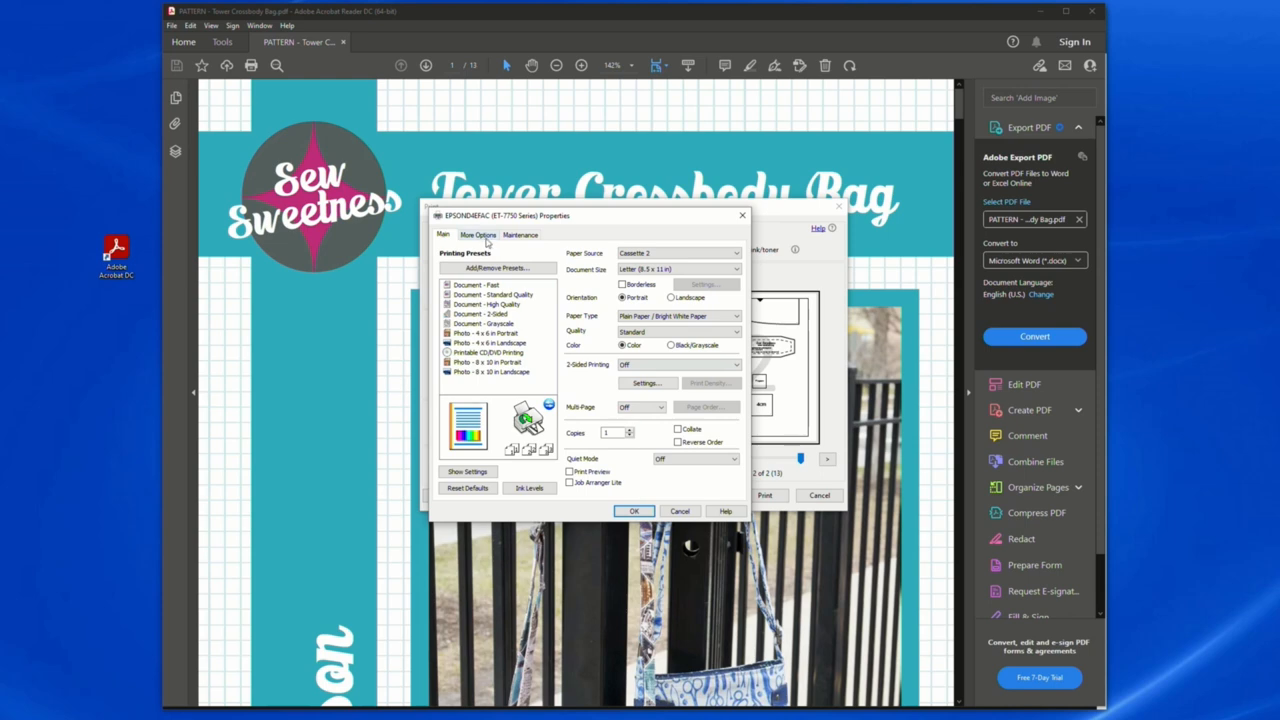
pyautogui.click(479, 234)
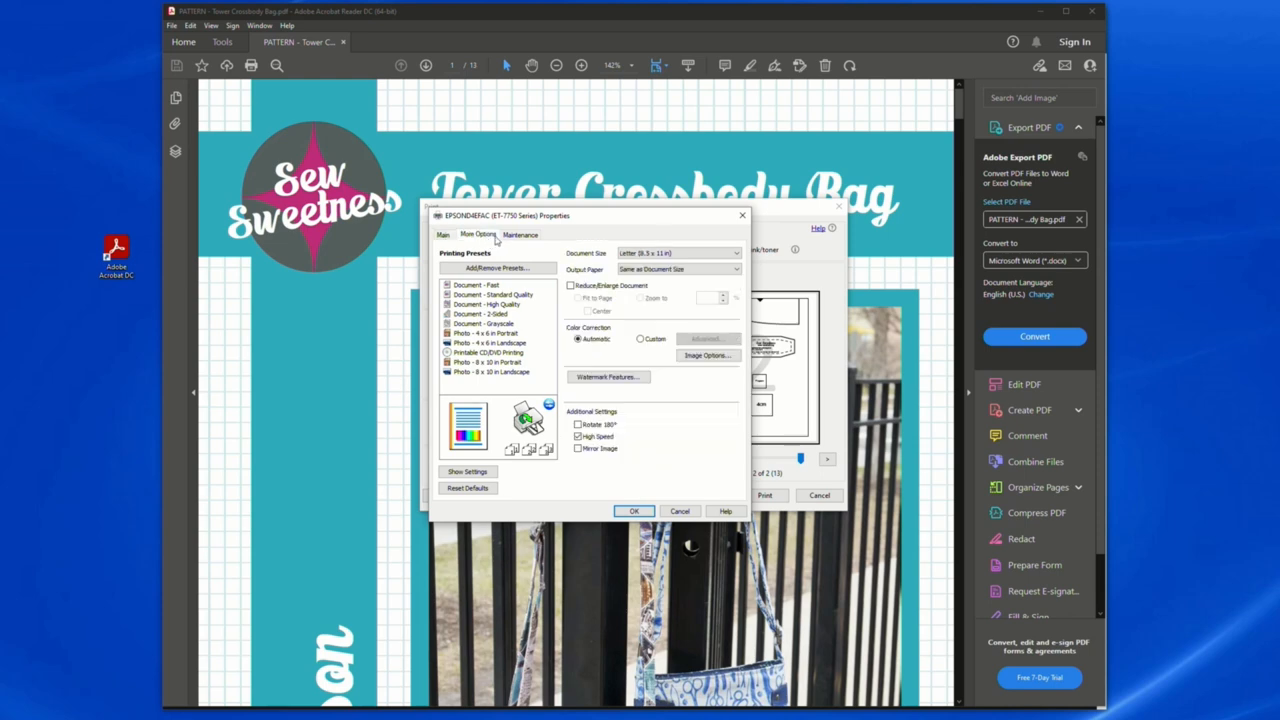
pyautogui.click(520, 234)
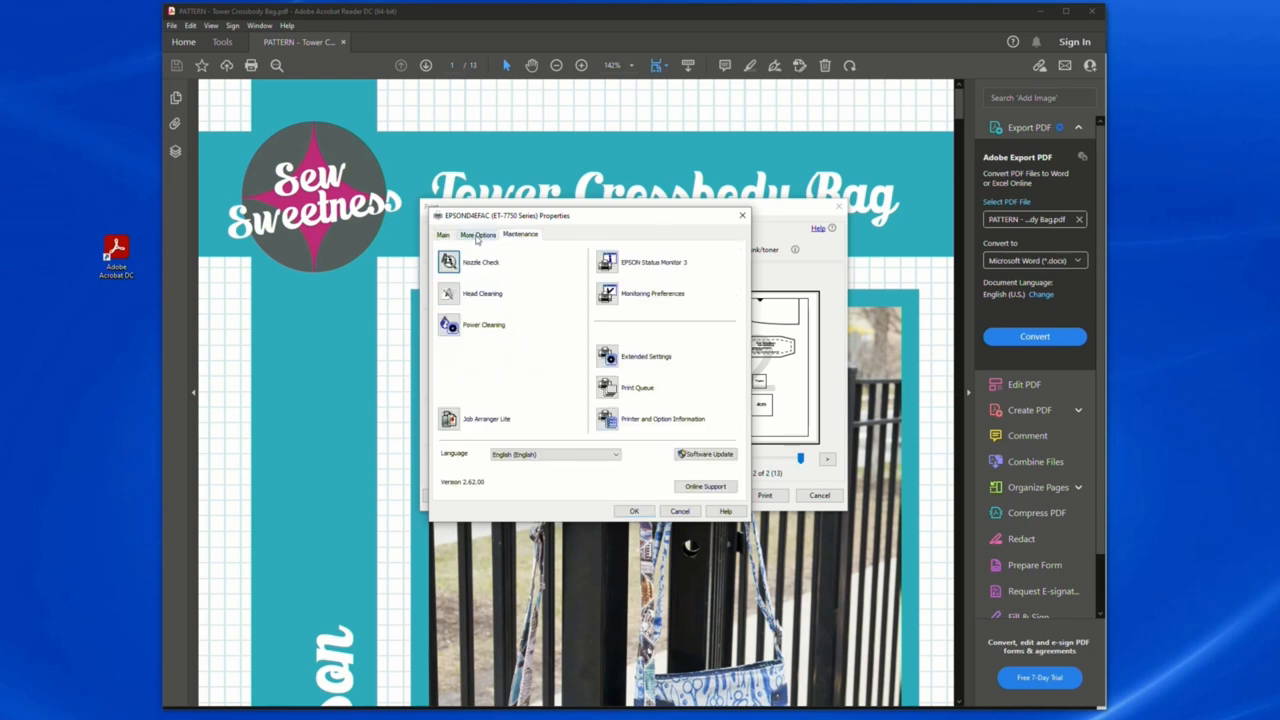
pyautogui.click(478, 234)
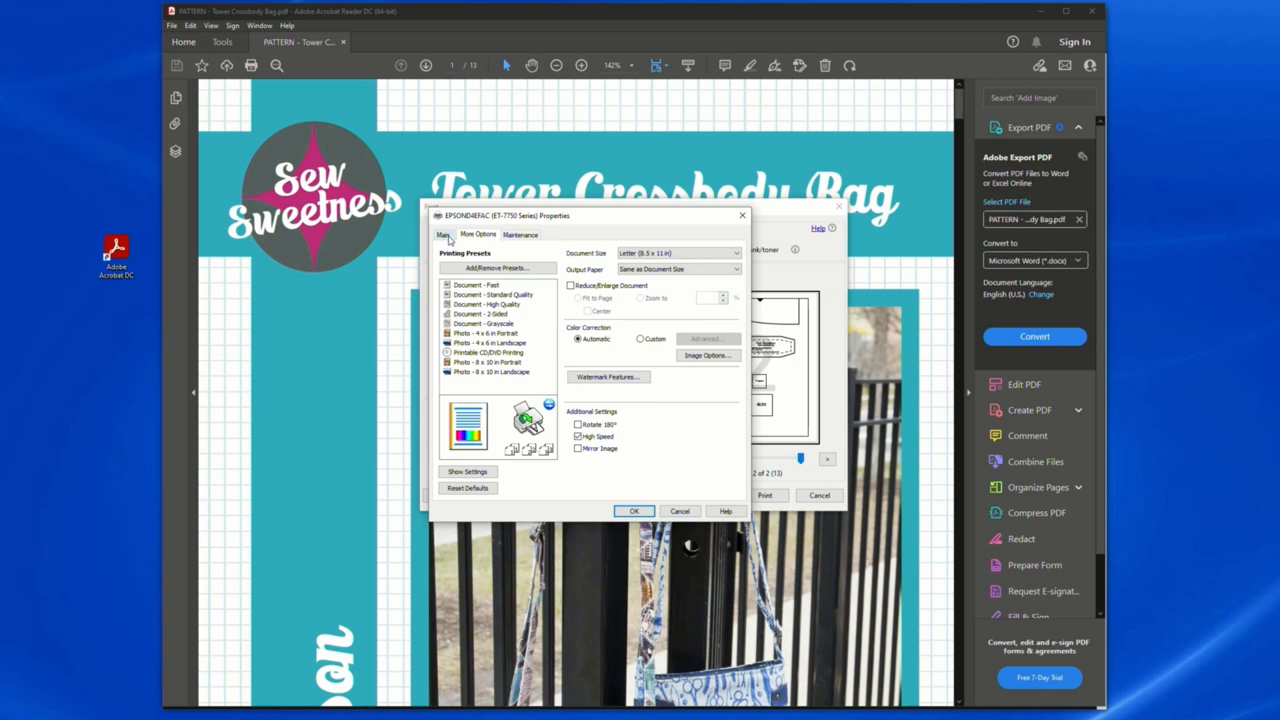
pyautogui.click(442, 234)
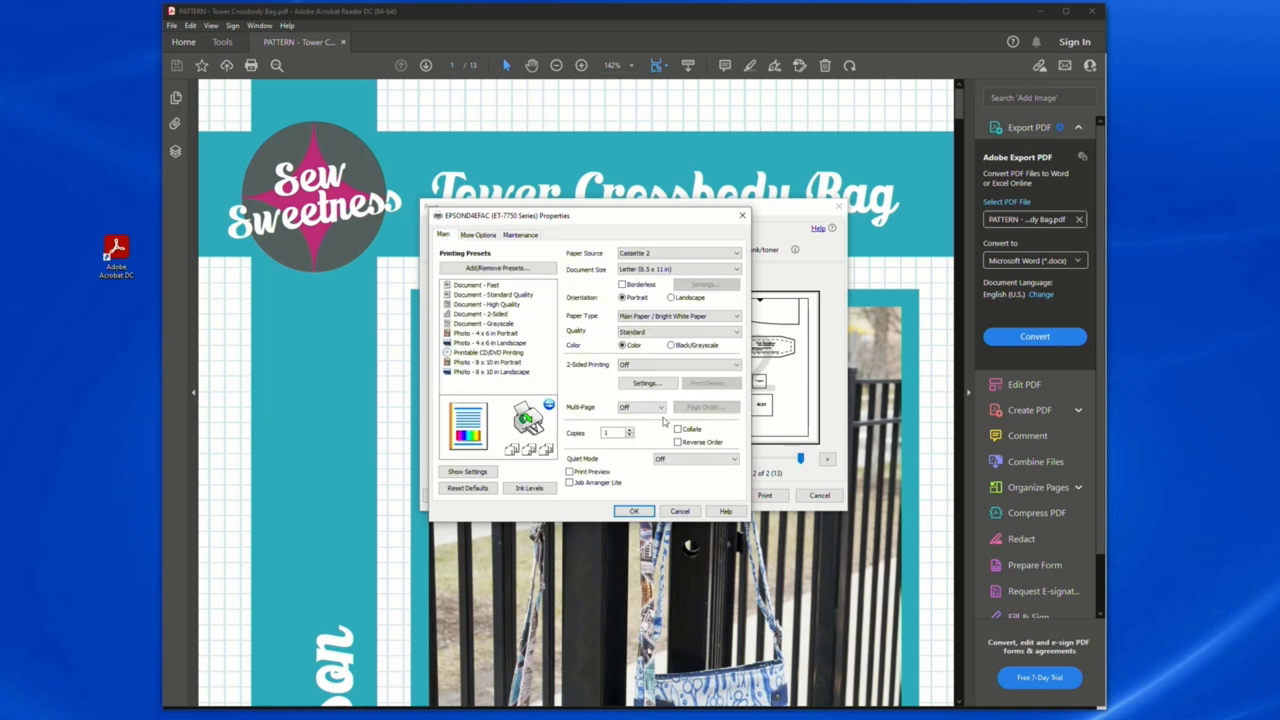
pyautogui.click(634, 511)
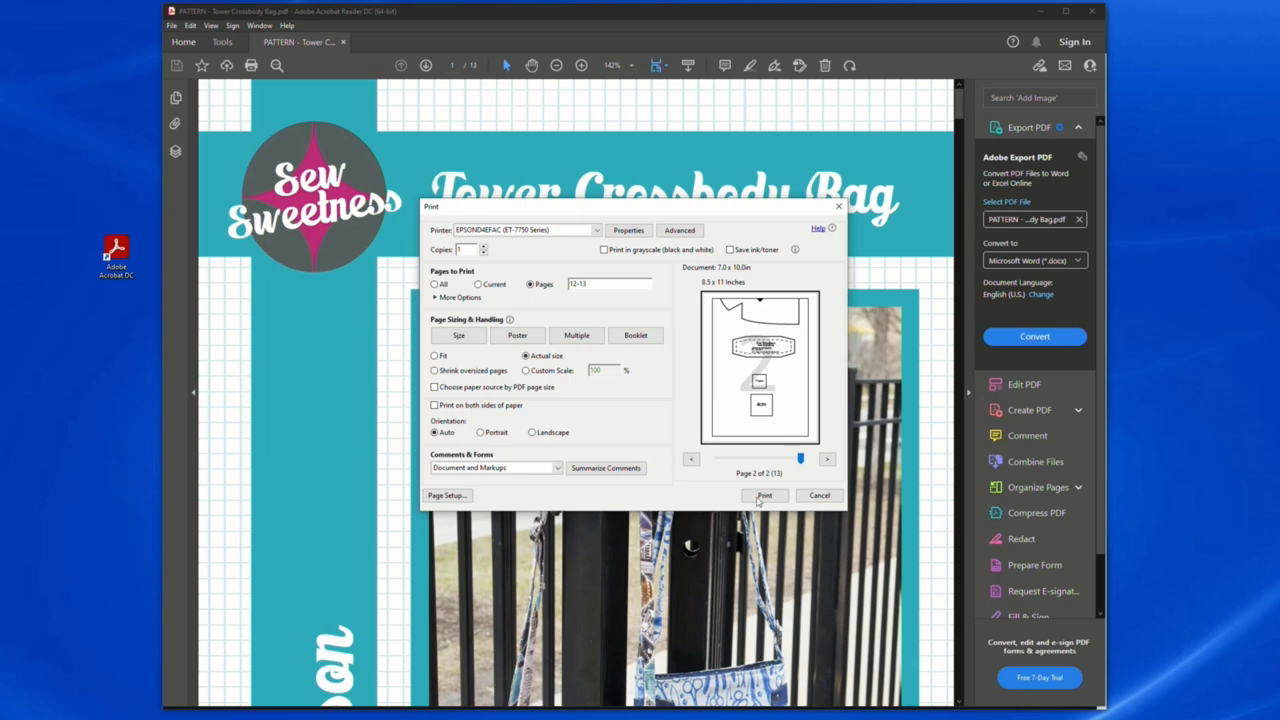
pyautogui.moveTo(783, 507)
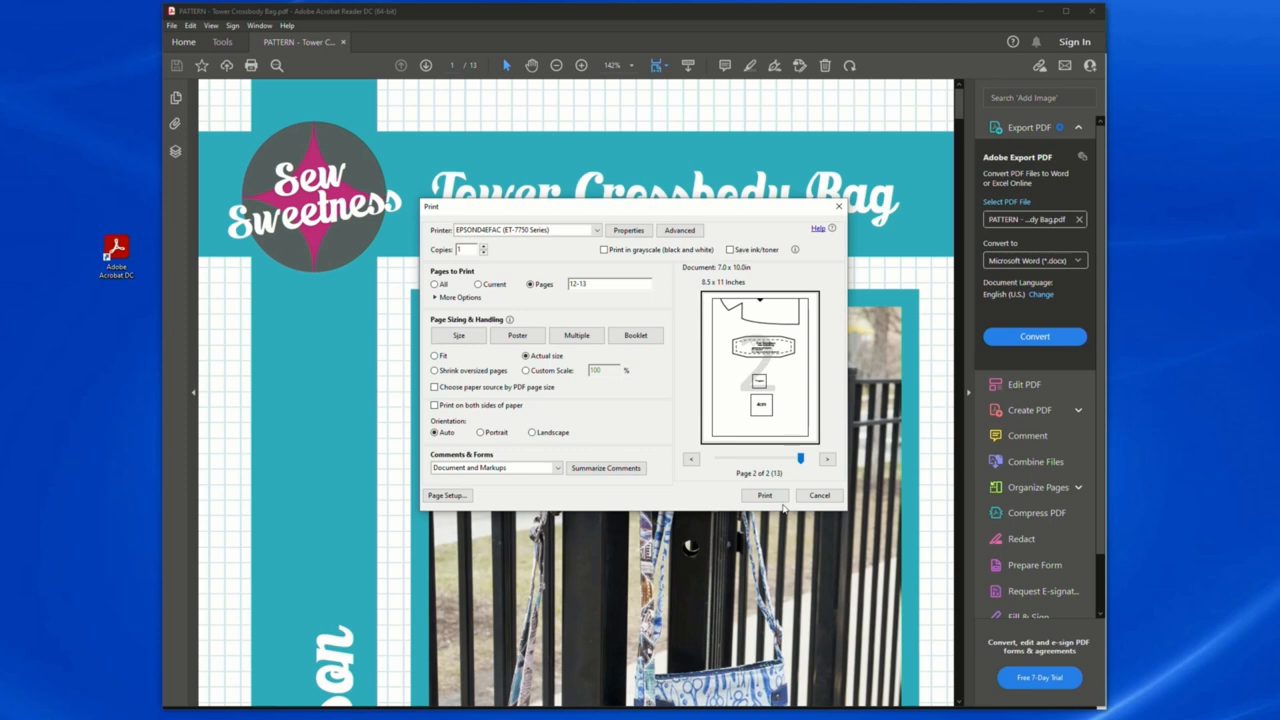
pyautogui.moveTo(714, 496)
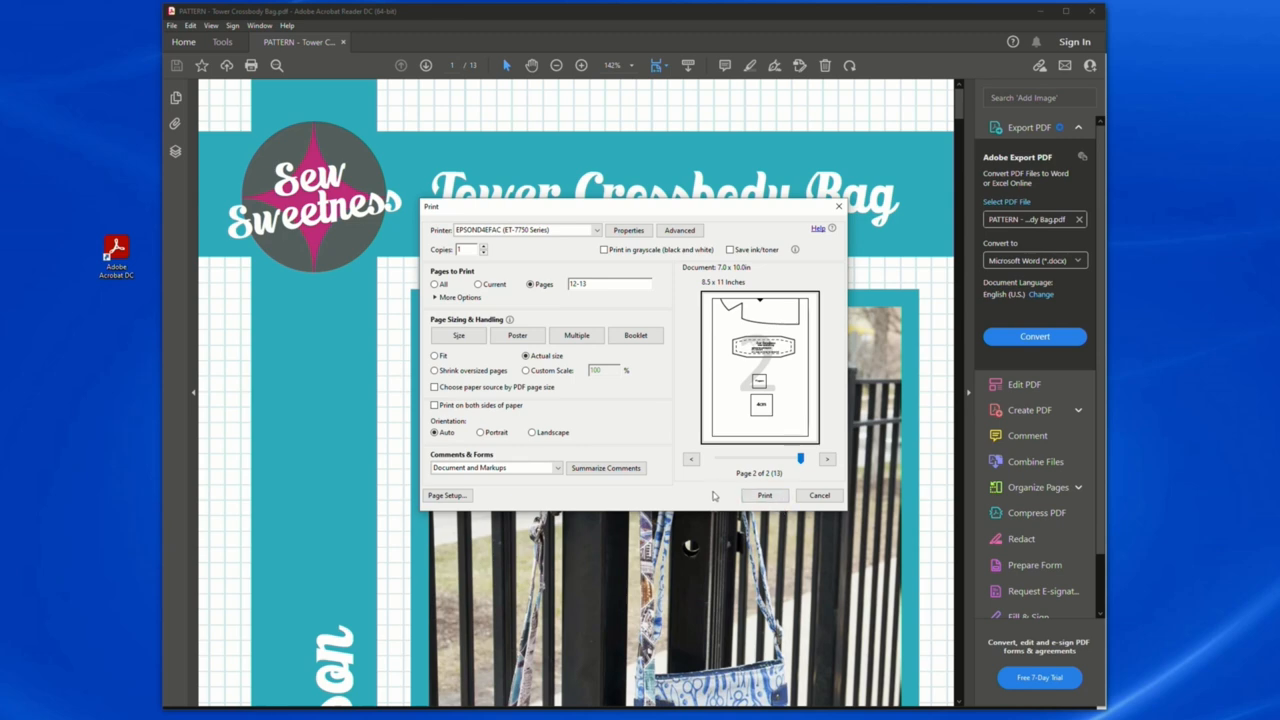
pyautogui.moveTo(710, 496)
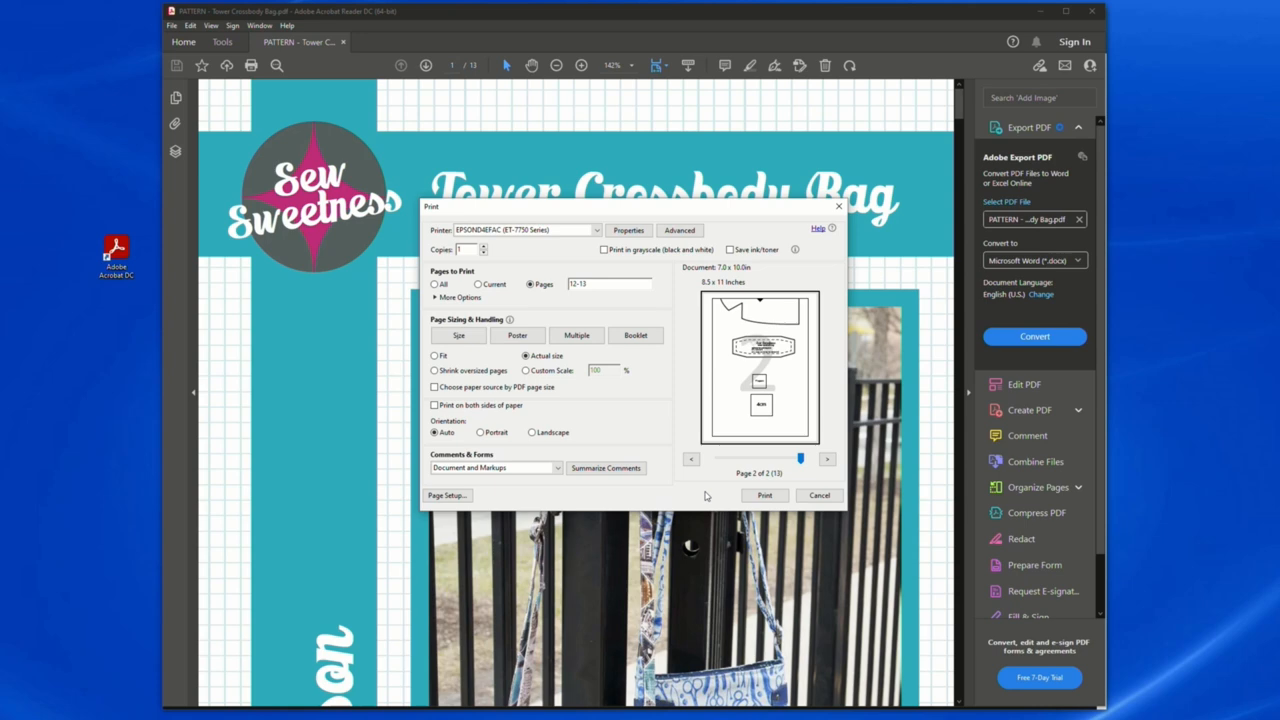
pyautogui.moveTo(707, 495)
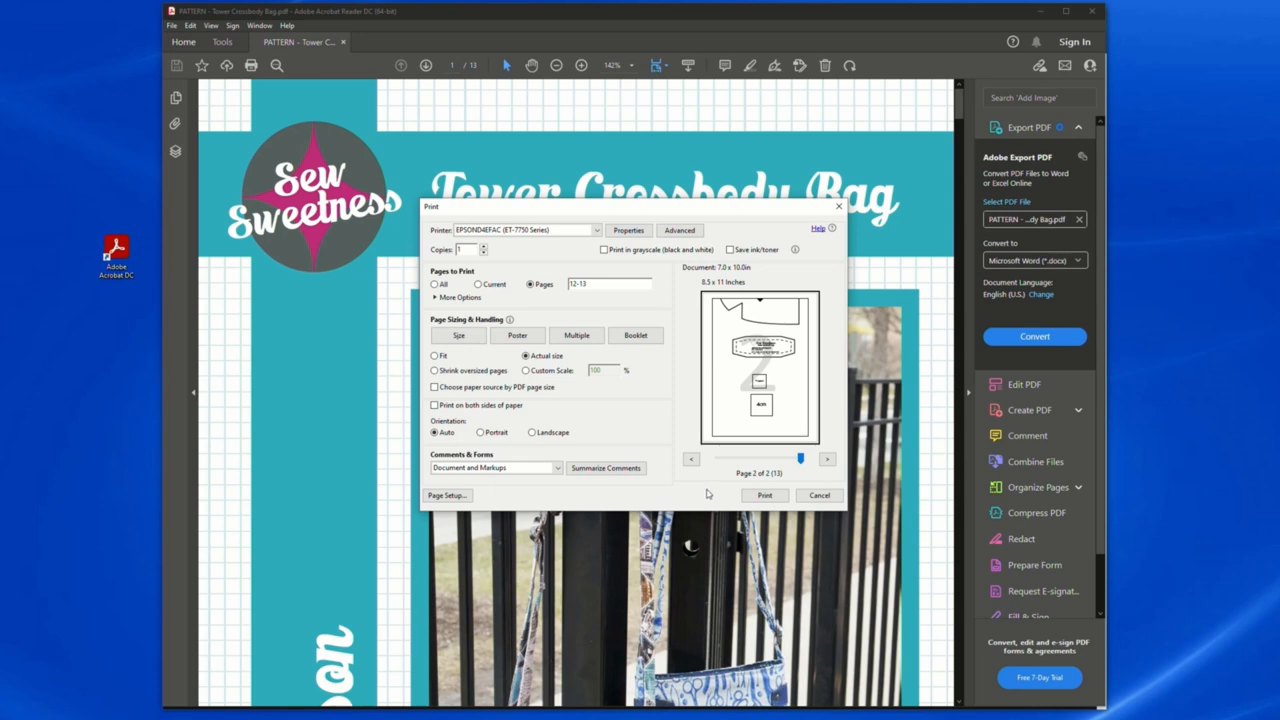
pyautogui.moveTo(709, 495)
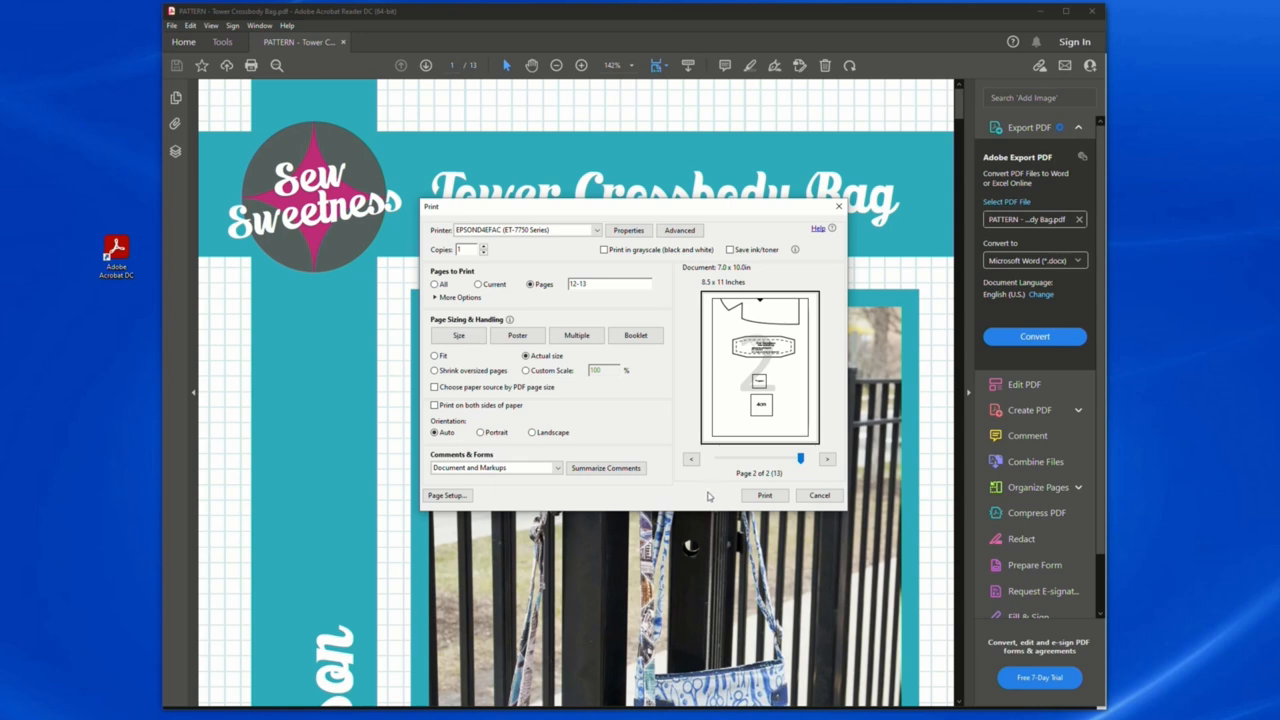